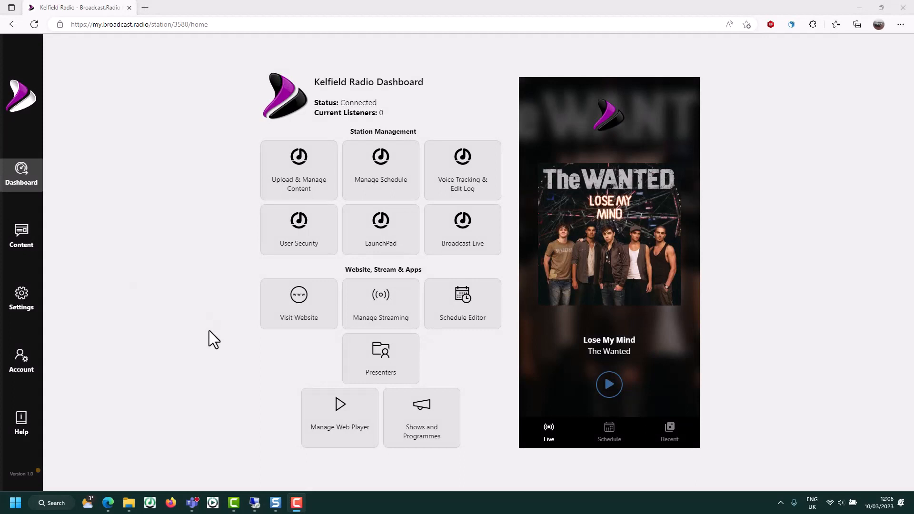
pyautogui.moveTo(168, 318)
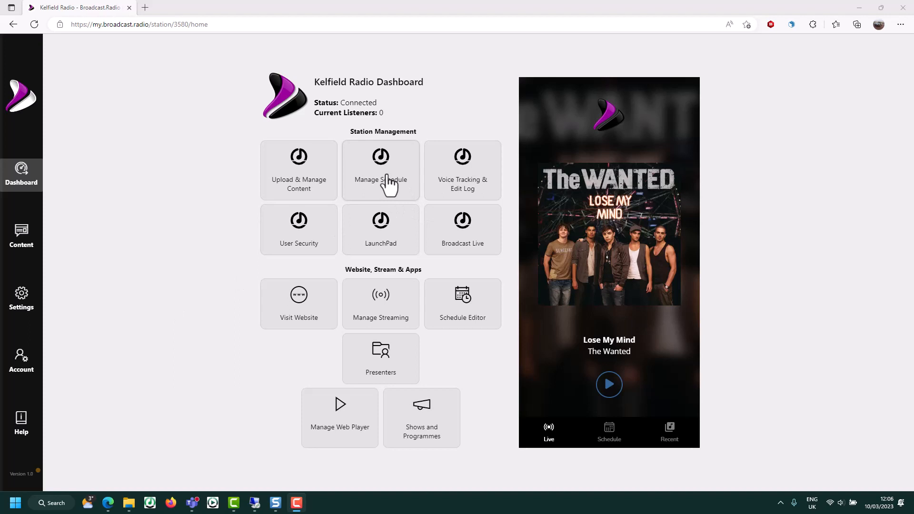
pyautogui.moveTo(379, 179)
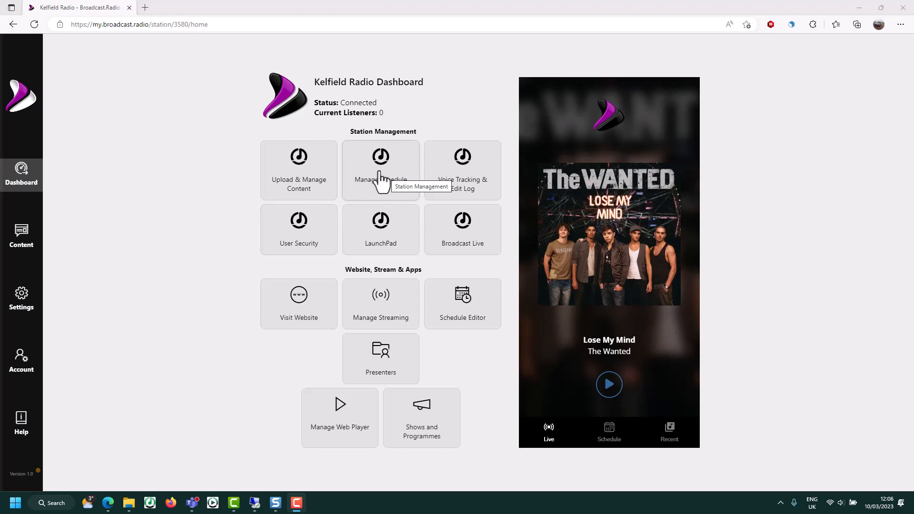
# - Open Manage Schedule from the Kelfield Radio dashboard's Station Management section
pyautogui.click(380, 169)
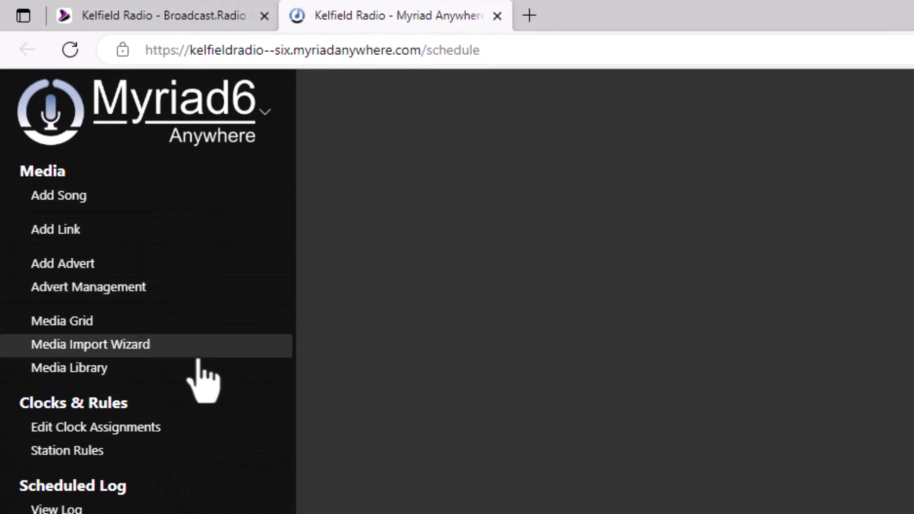
pyautogui.moveTo(91, 343)
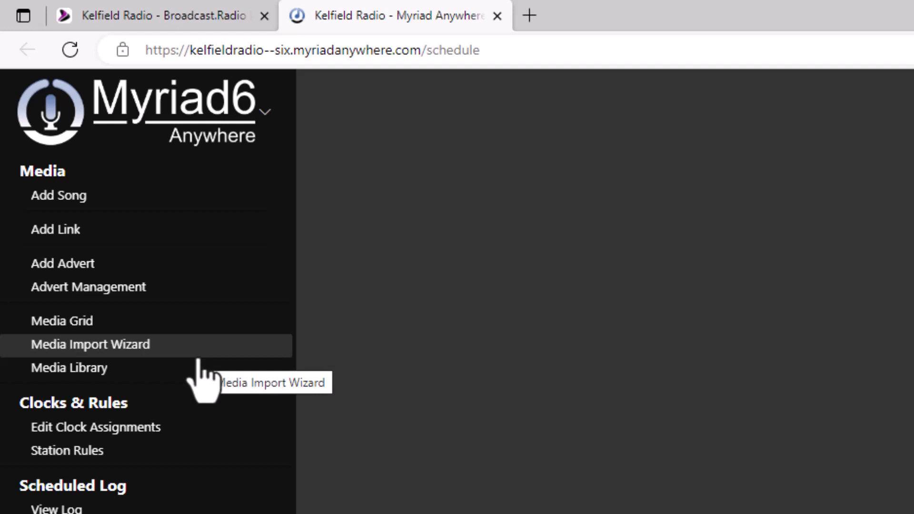
# - Scroll the schedule menu down to reveal the Clocks & Rules and Scheduled Log options
pyautogui.scroll(-3)
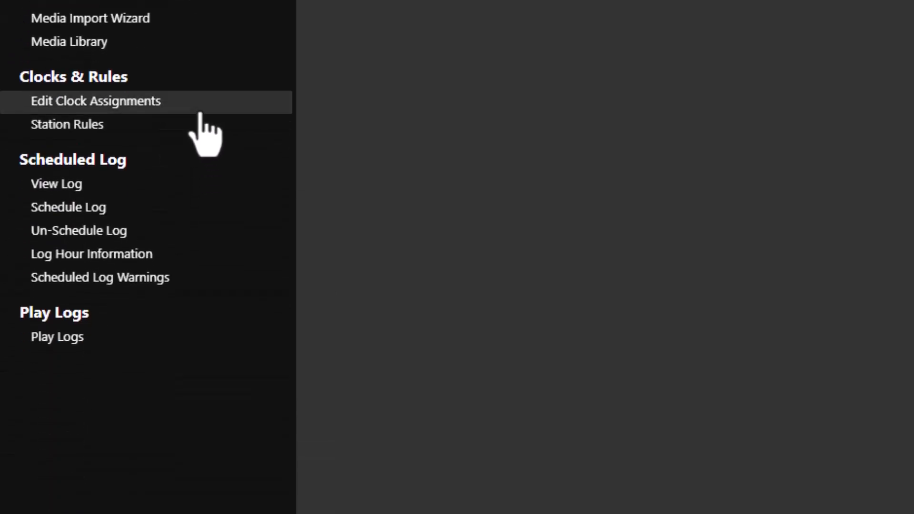
pyautogui.moveTo(169, 138)
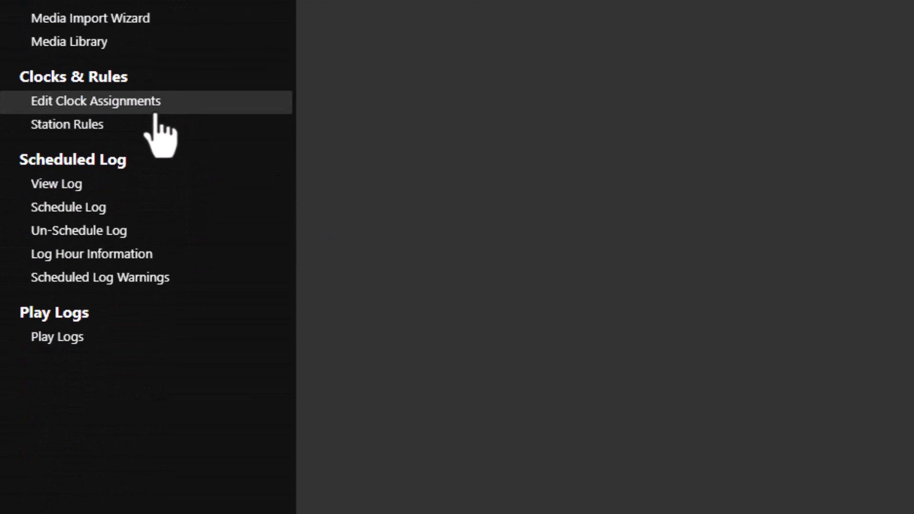
# - Open Edit Clock Assignments and select the General clock in the clock list
pyautogui.click(95, 101)
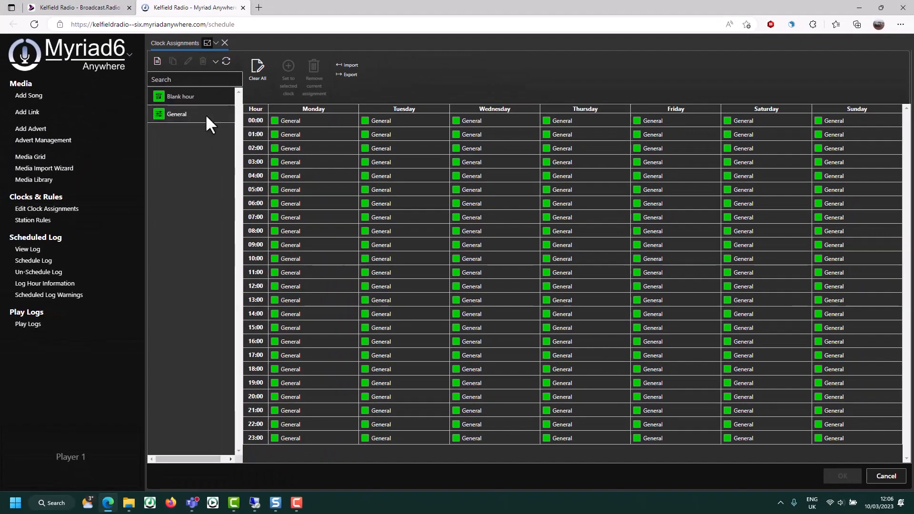
pyautogui.click(176, 114)
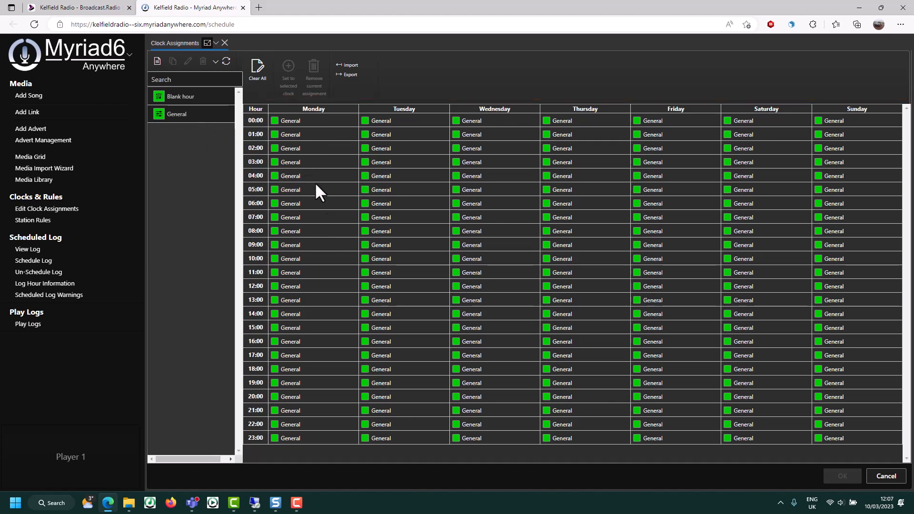
pyautogui.moveTo(330, 231)
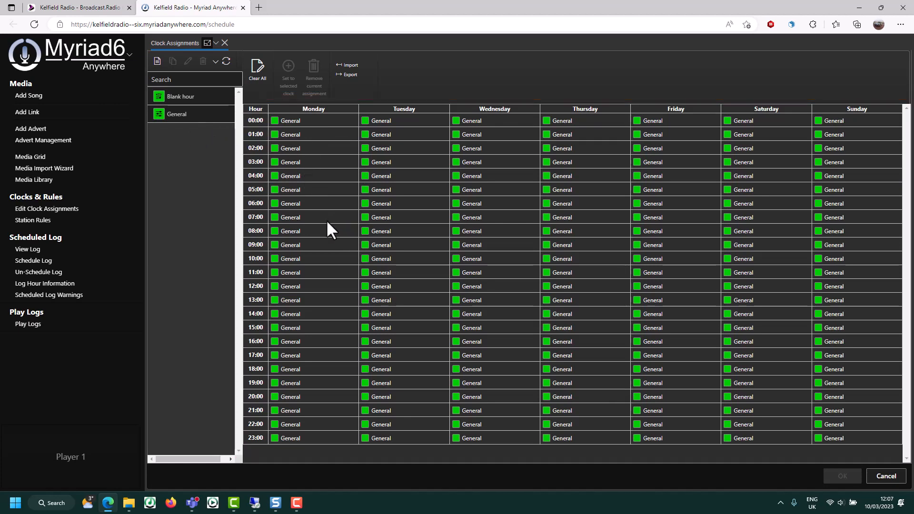
pyautogui.moveTo(790, 343)
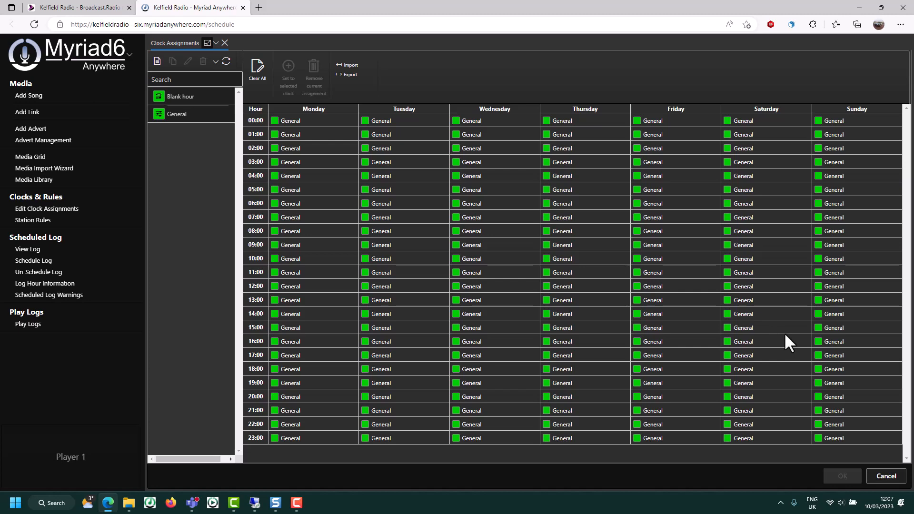
pyautogui.click(176, 113)
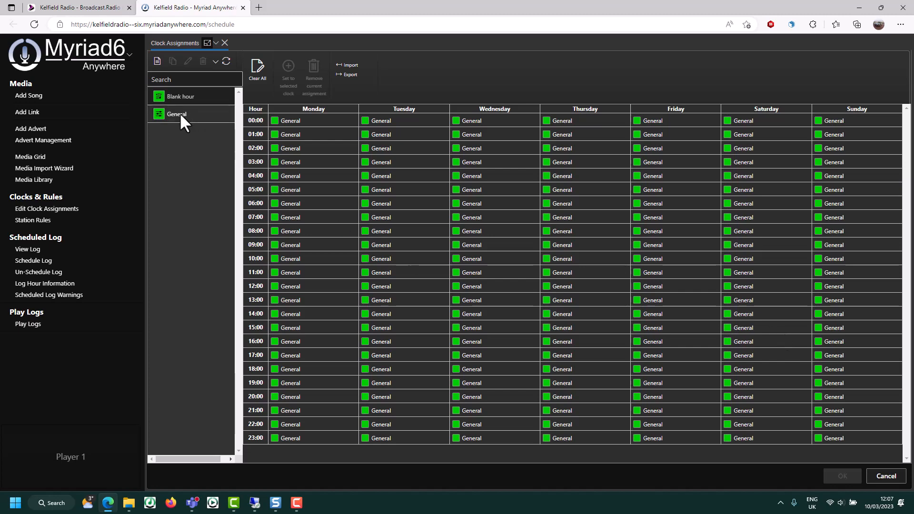
# - Open the General clock's General Settings, a simple AutoFade clock with song weightings
pyautogui.doubleClick(176, 114)
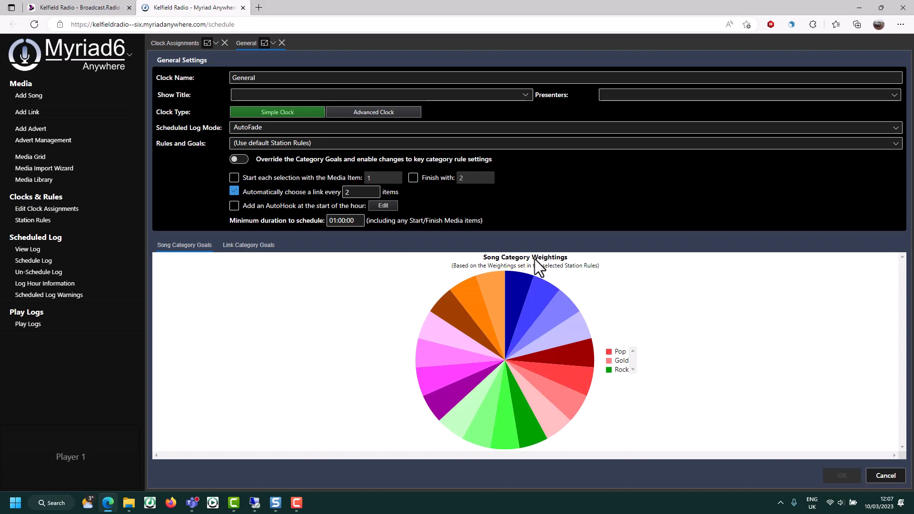
pyautogui.moveTo(529, 298)
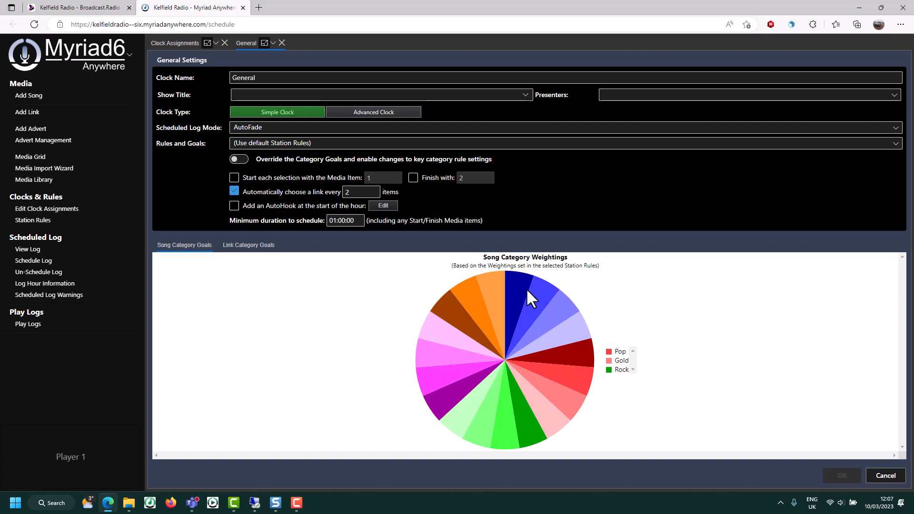
pyautogui.moveTo(552, 213)
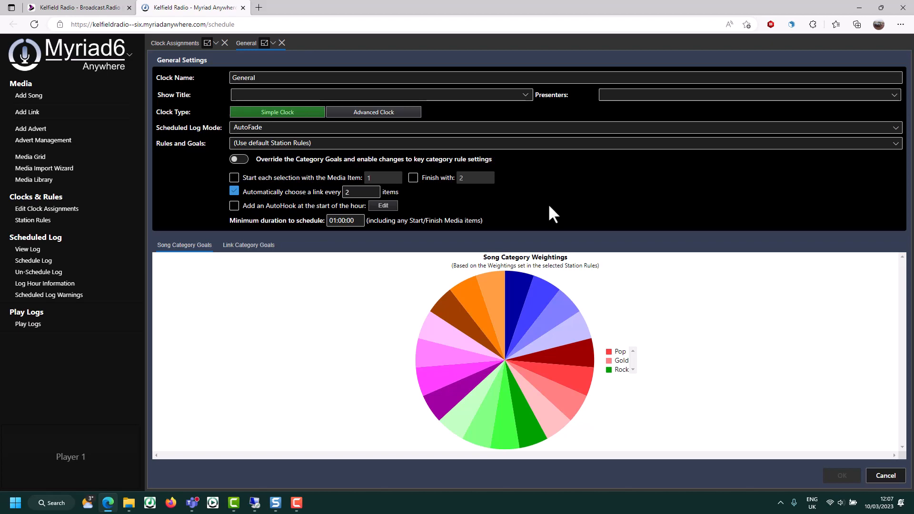
pyautogui.moveTo(310, 277)
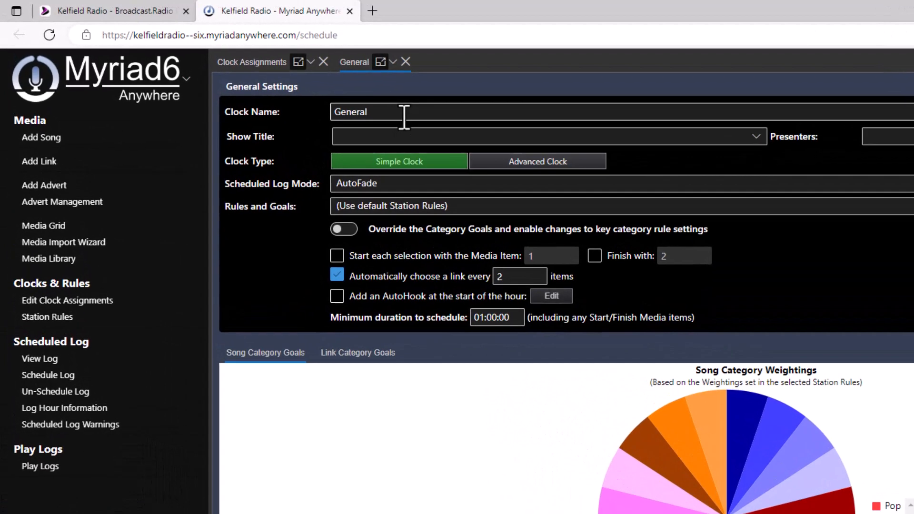
pyautogui.moveTo(603, 161)
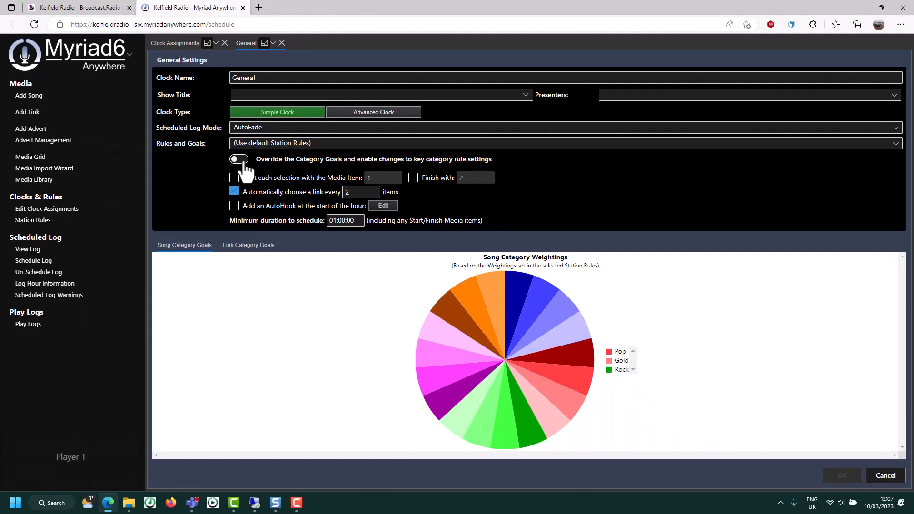
# - Override category goals: clear A-List, set Pop to 40, Gold to 45, Rock slightly raised
pyautogui.click(238, 159)
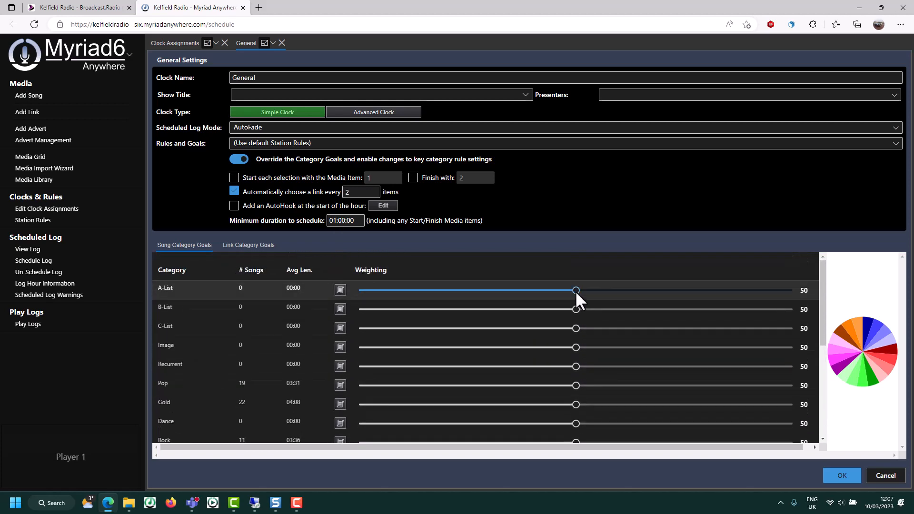
pyautogui.moveTo(576, 290); pyautogui.dragTo(359, 291)
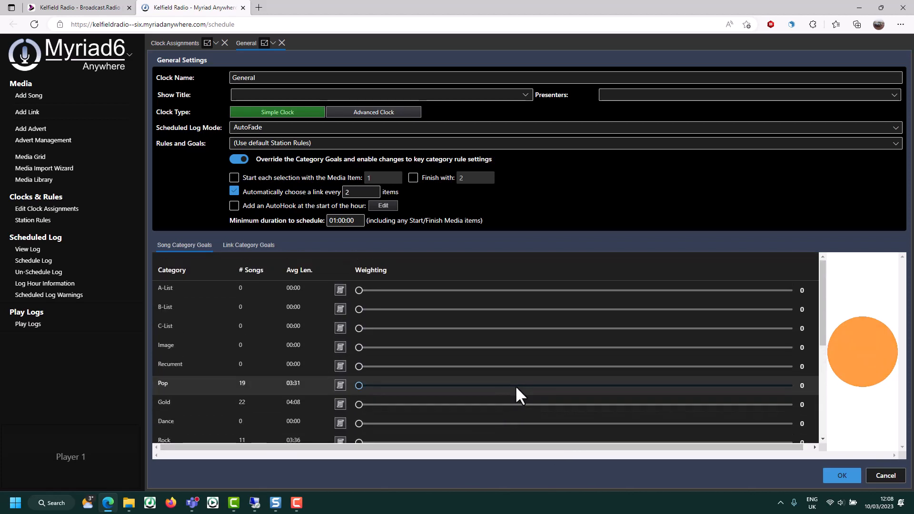
pyautogui.scroll(-3)
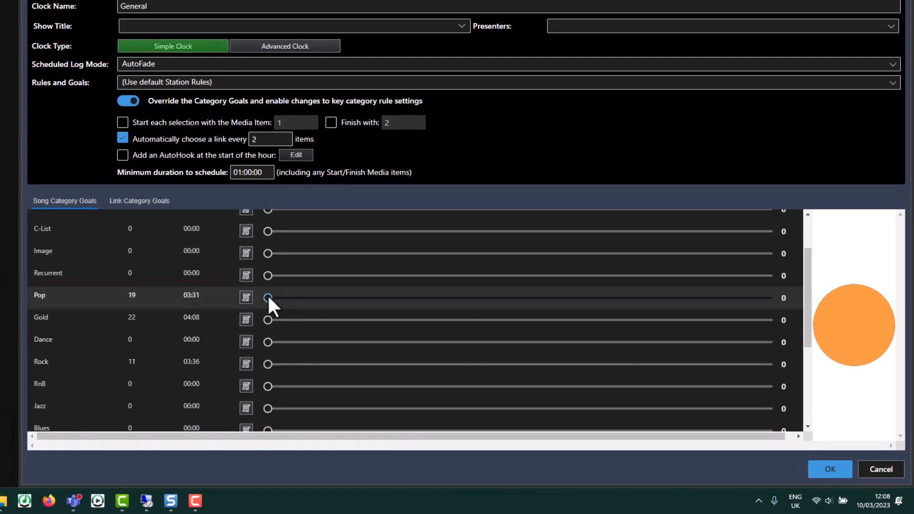
pyautogui.moveTo(268, 297); pyautogui.dragTo(472, 297)
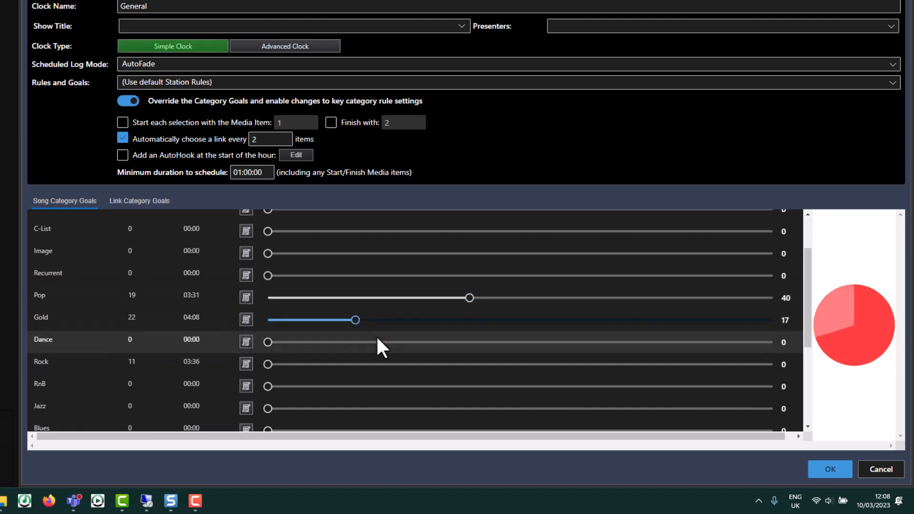
pyautogui.moveTo(354, 320); pyautogui.dragTo(496, 319)
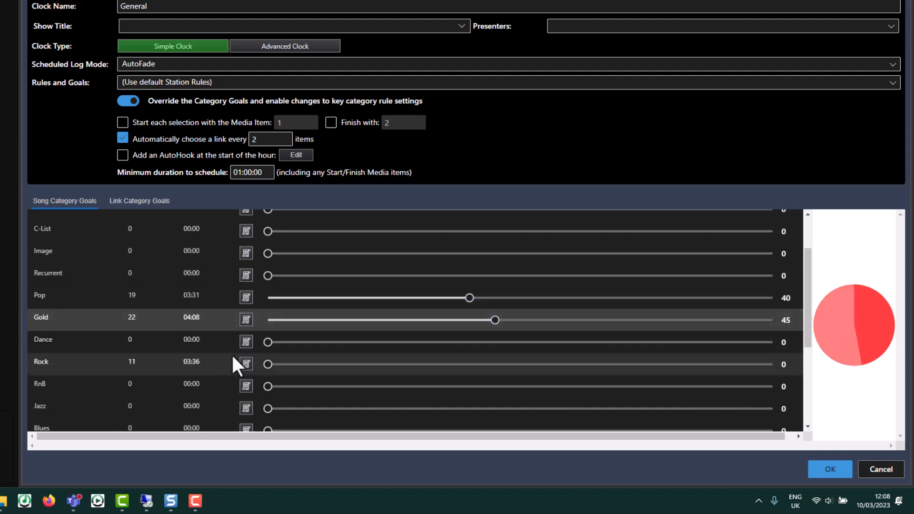
pyautogui.moveTo(268, 364); pyautogui.dragTo(314, 364)
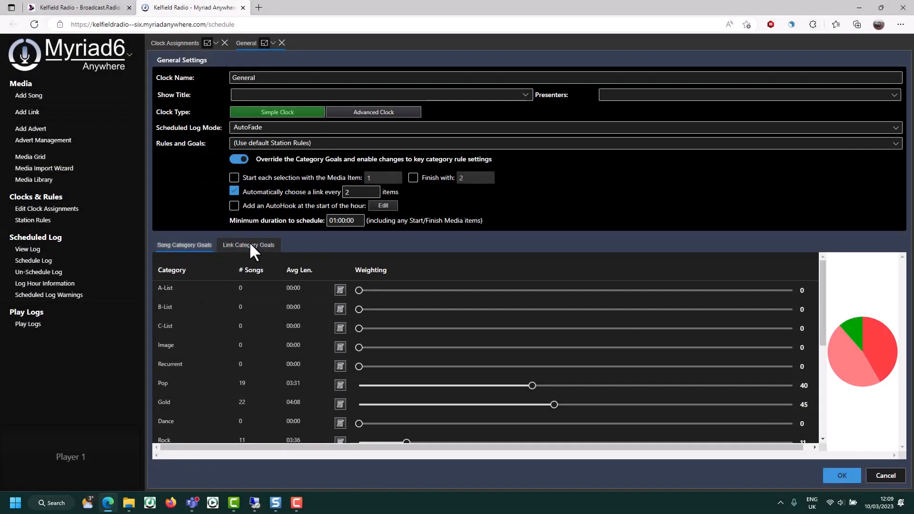
# - Set the link category weightings to DJ/Show specific 28 and Station Ids 27
pyautogui.click(247, 244)
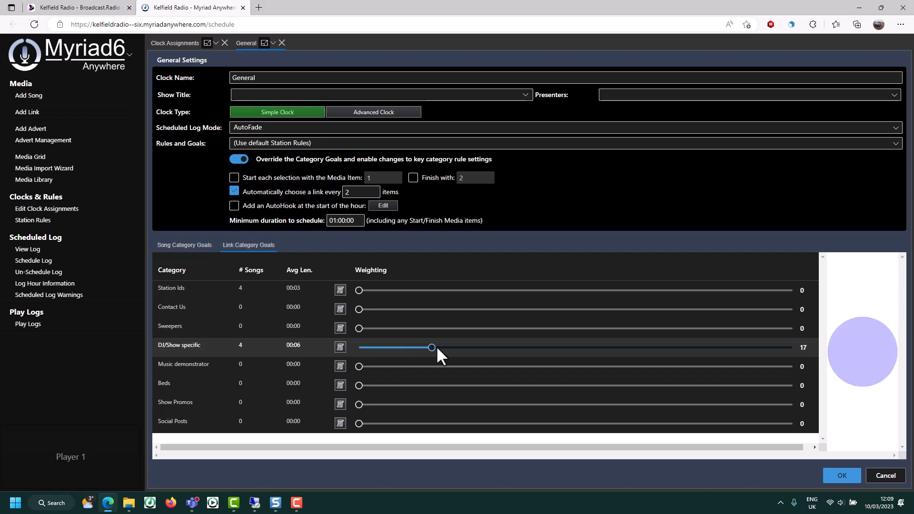
pyautogui.moveTo(431, 347); pyautogui.dragTo(480, 348)
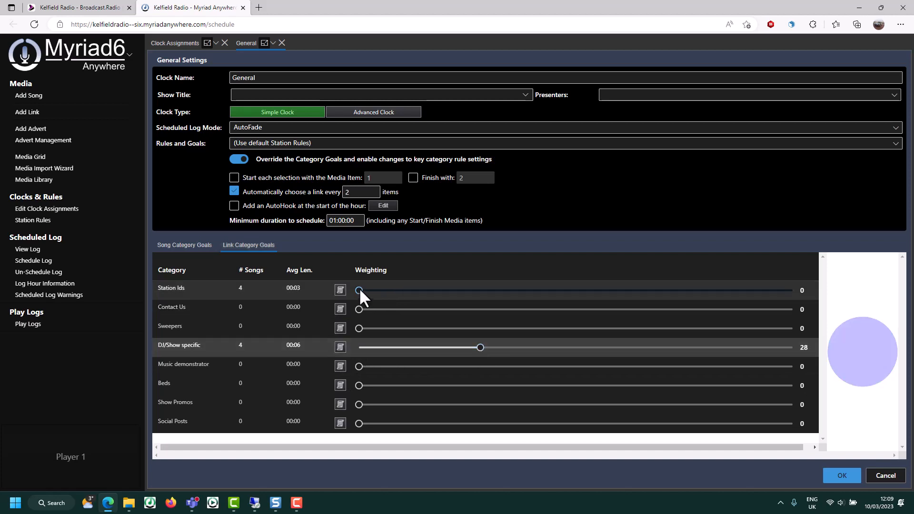
pyautogui.moveTo(359, 290); pyautogui.dragTo(475, 291)
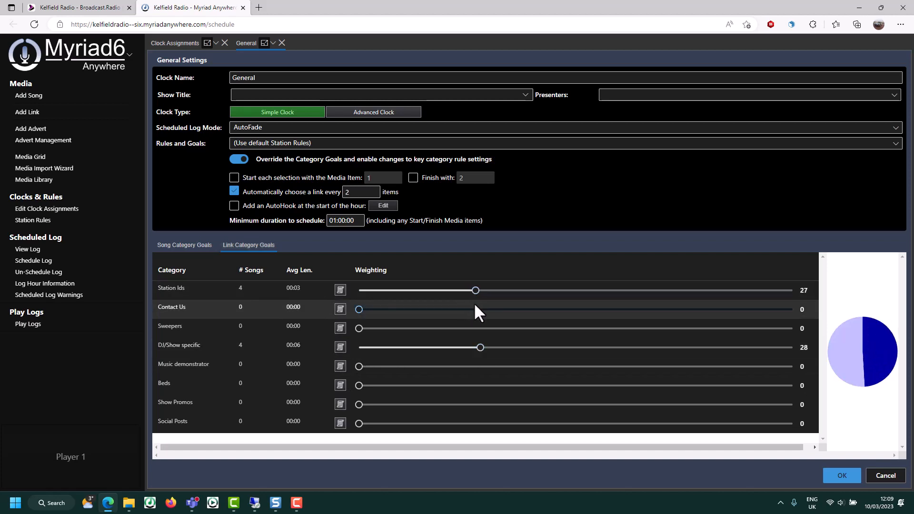
# - Return to the song goals and close the clock settings back to the assignments grid
pyautogui.click(184, 244)
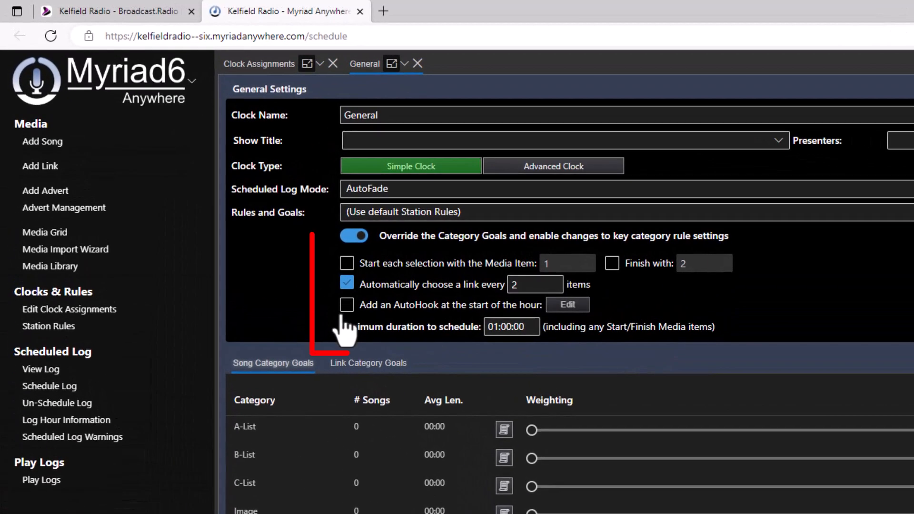
pyautogui.click(347, 305)
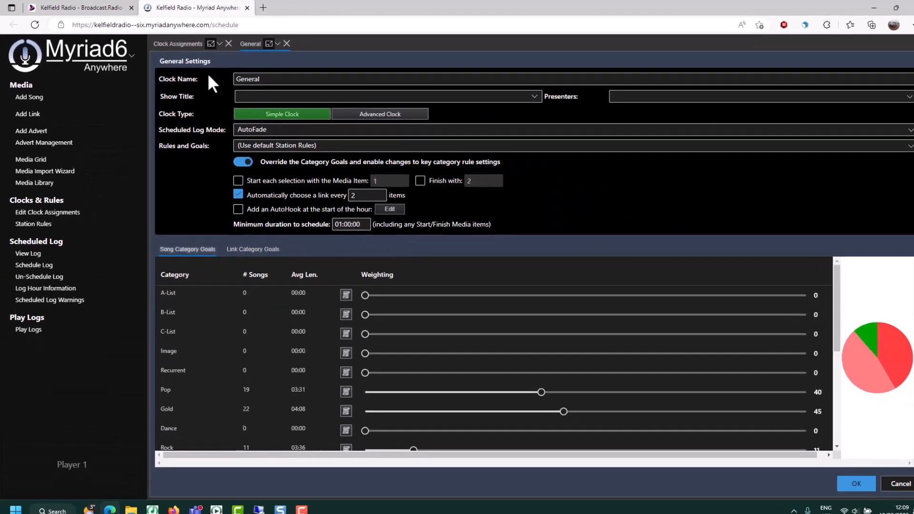
pyautogui.click(286, 43)
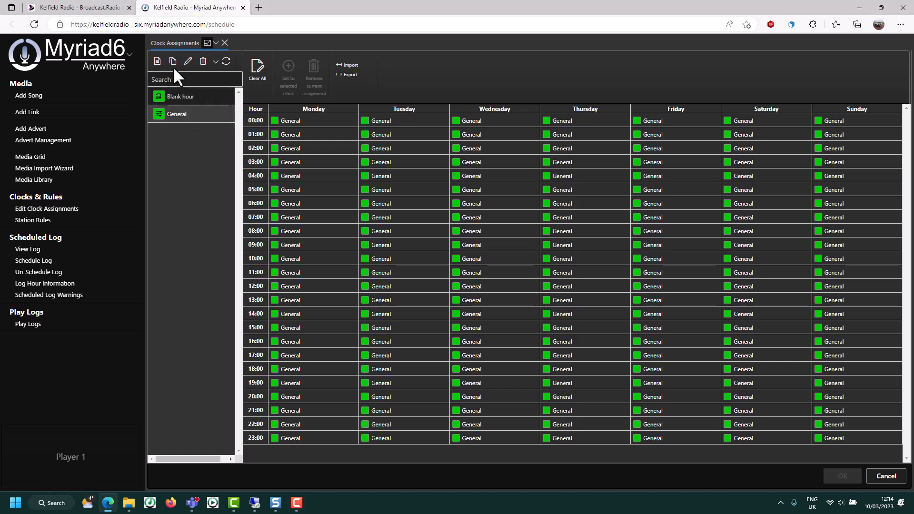
pyautogui.moveTo(172, 62)
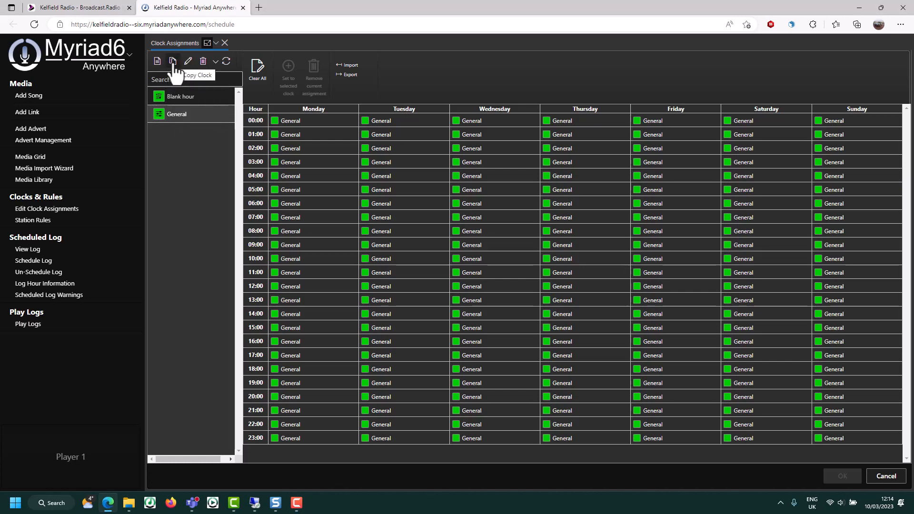
# - Copy the General clock as 'Pop', with Pop weighted 100 and Gold and Rock at 0
pyautogui.click(173, 62)
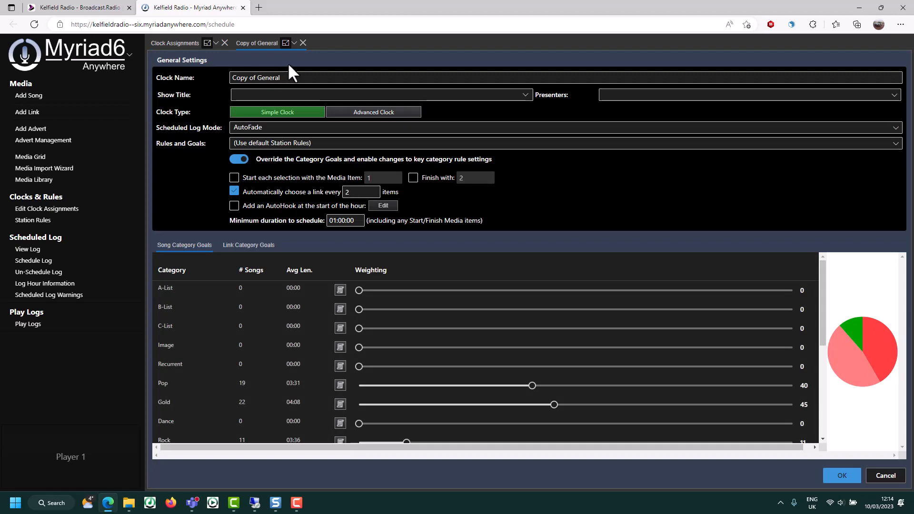
pyautogui.write('P')
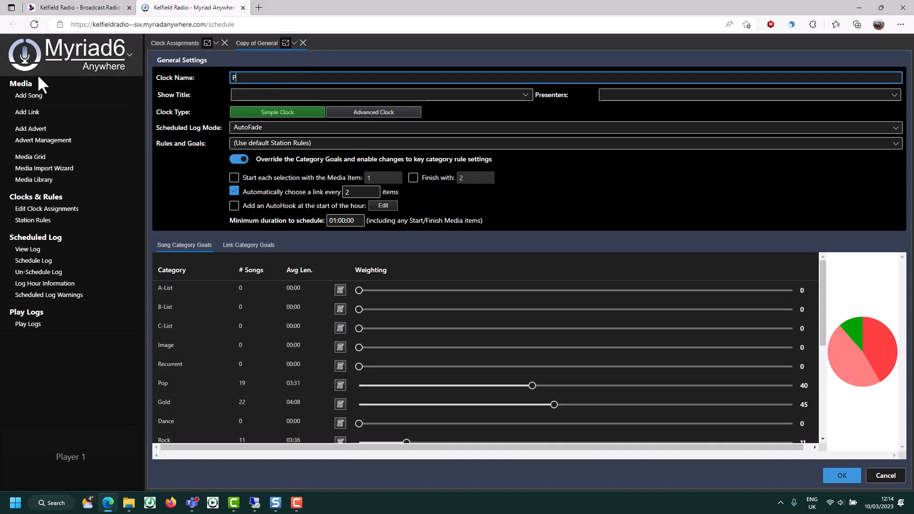
pyautogui.write('op')
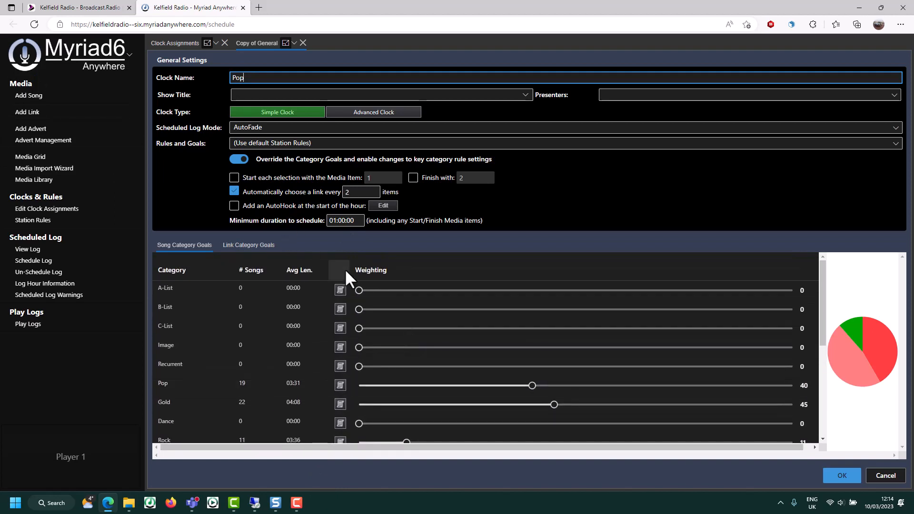
pyautogui.scroll(-3)
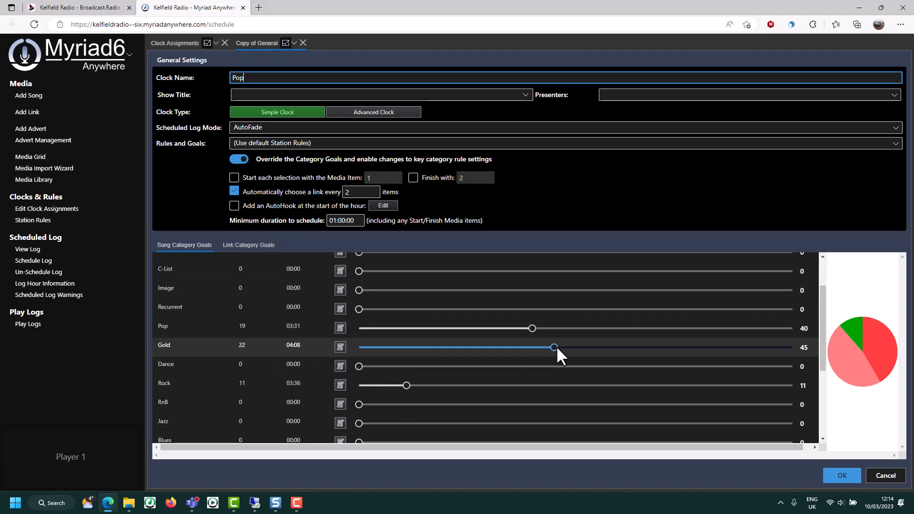
pyautogui.moveTo(553, 348); pyautogui.dragTo(359, 347)
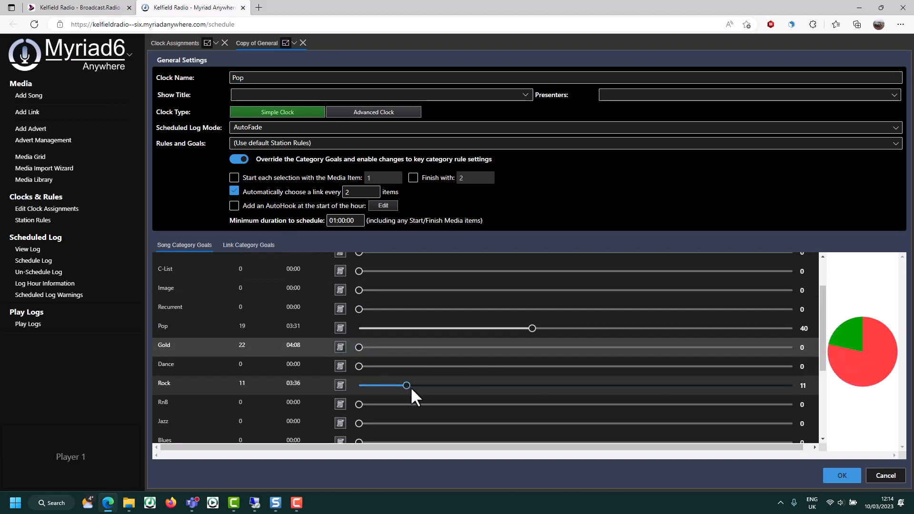
pyautogui.moveTo(406, 386); pyautogui.dragTo(359, 385)
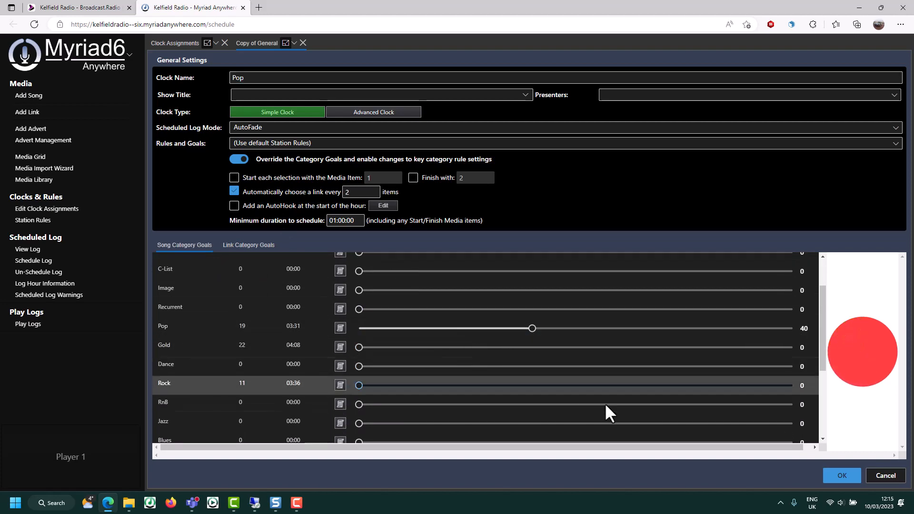
pyautogui.moveTo(532, 328); pyautogui.dragTo(583, 328)
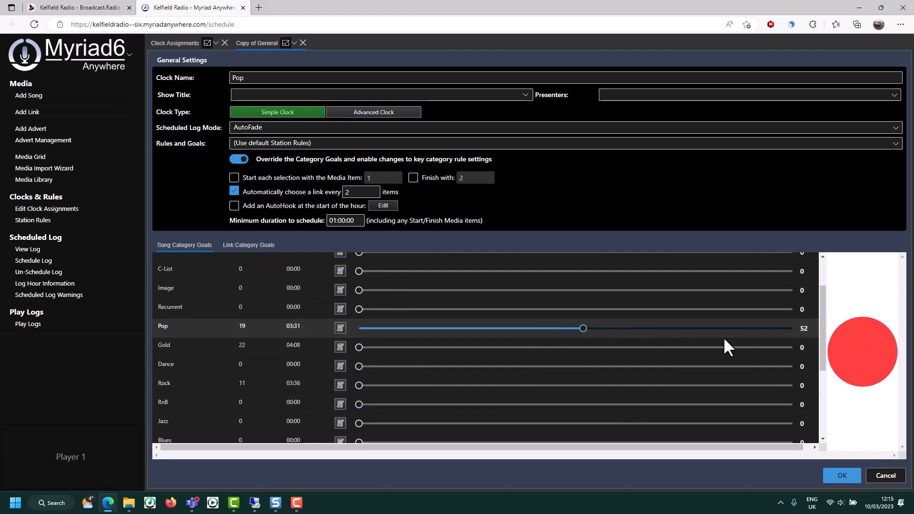
pyautogui.moveTo(583, 327); pyautogui.dragTo(792, 328)
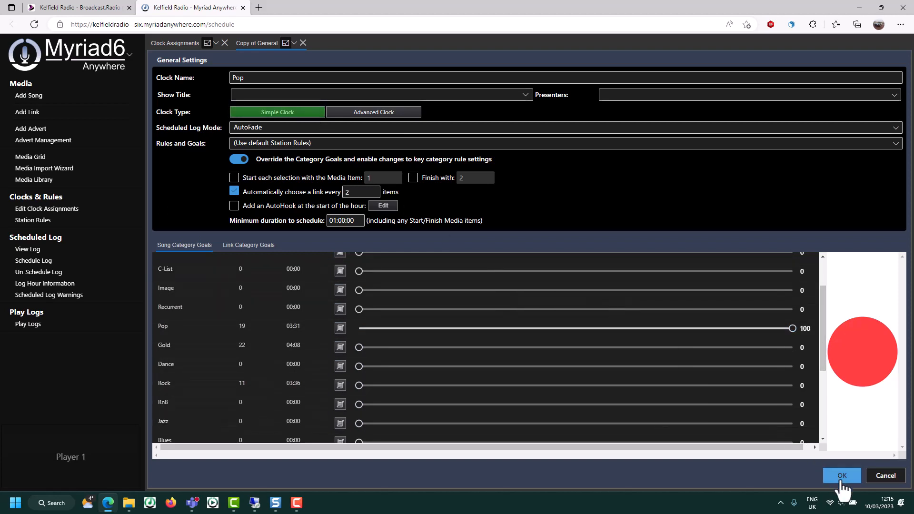
# - Save the Pop clock and assign it to the 13:00 hour every day
pyautogui.click(841, 475)
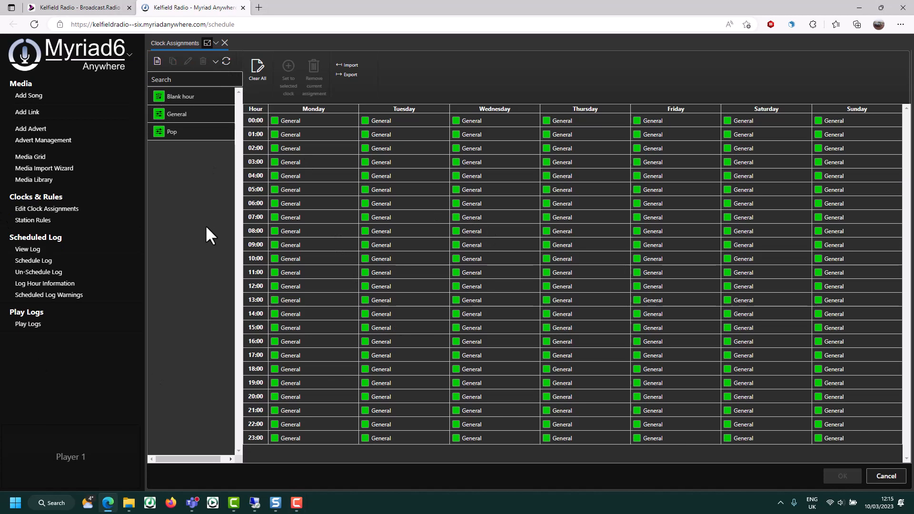
pyautogui.moveTo(161, 230)
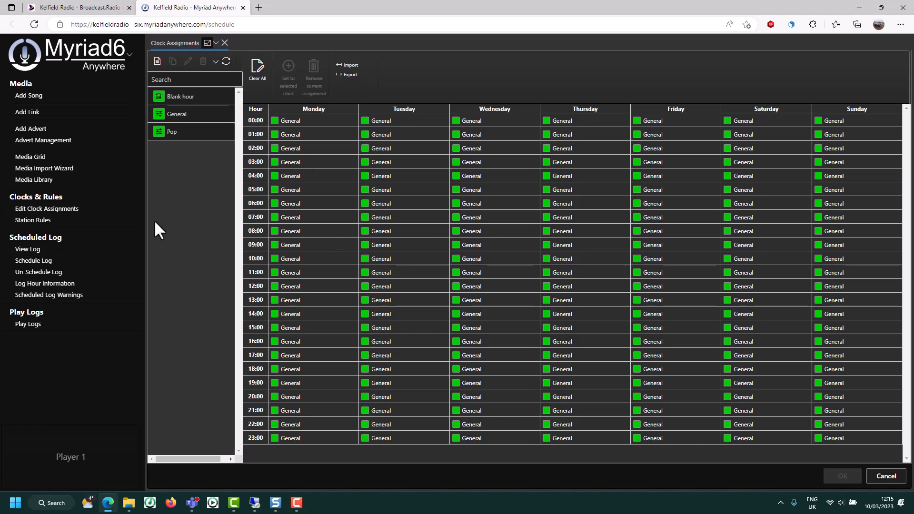
pyautogui.moveTo(201, 270)
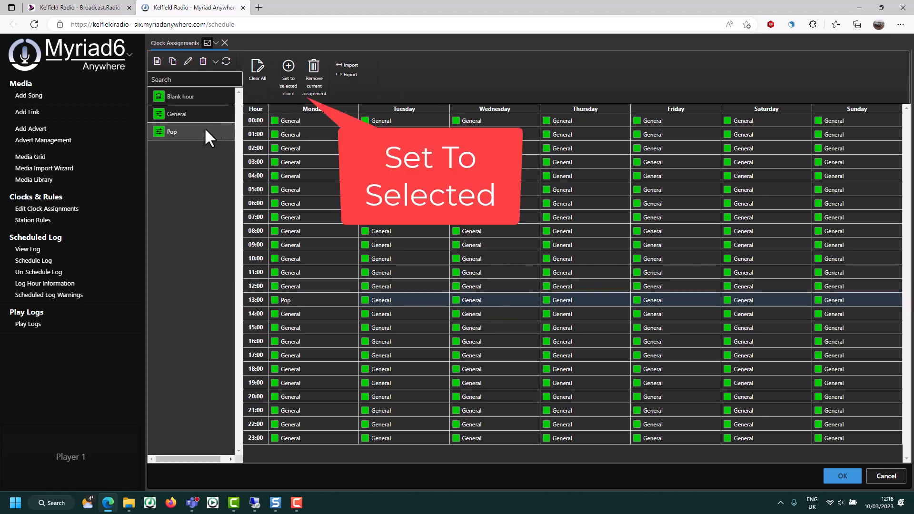
pyautogui.click(288, 70)
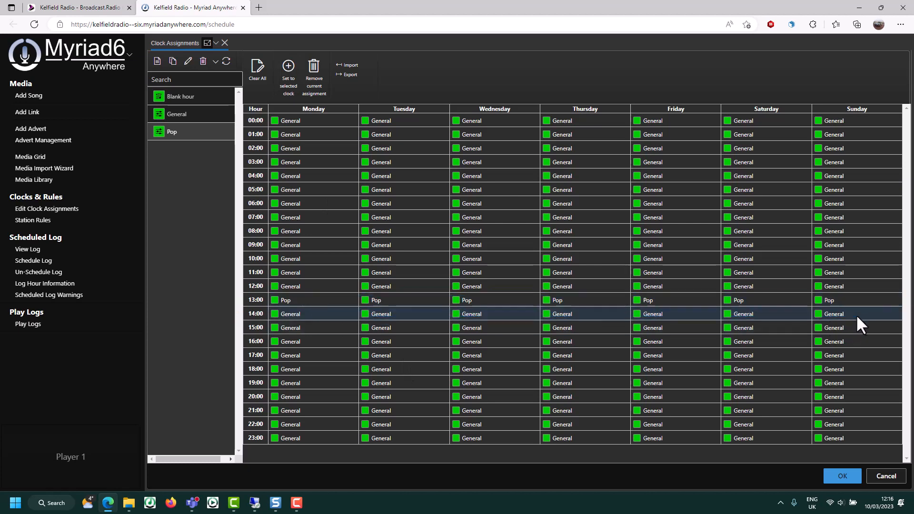
pyautogui.moveTo(288, 73)
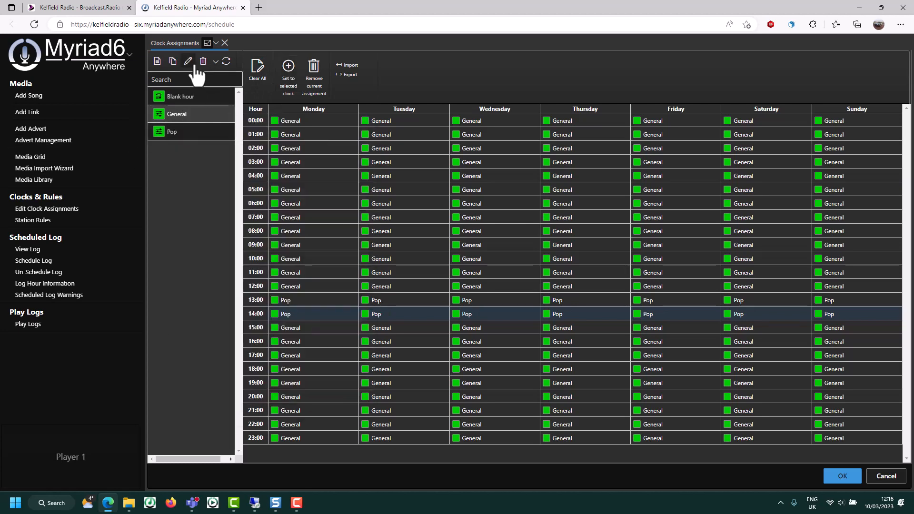
# - Copy General as a 'Gold' clock, raise its Gold weighting, and assign it to 15:00–17:00 daily
pyautogui.click(172, 61)
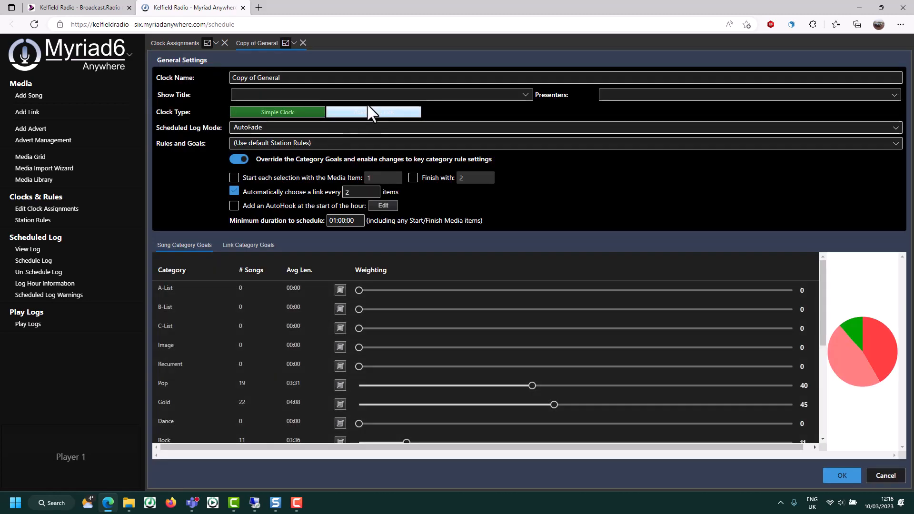
pyautogui.write('G')
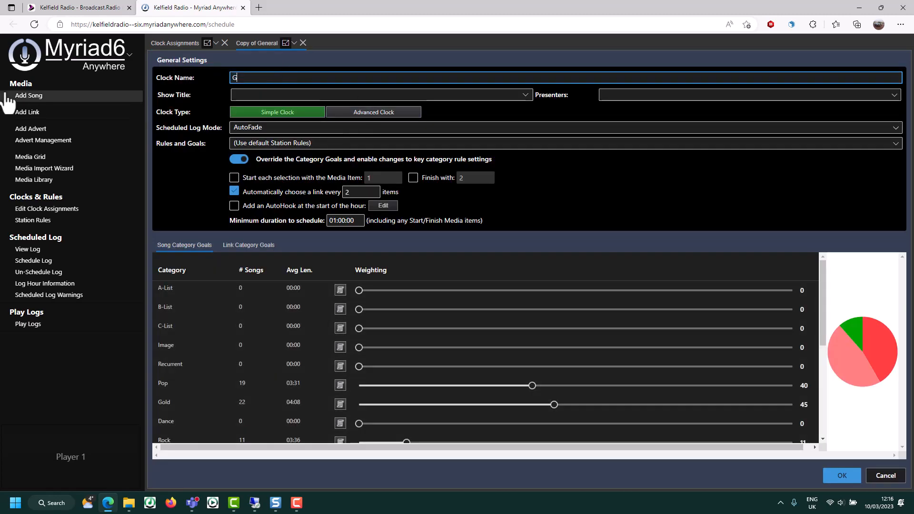
pyautogui.write('old')
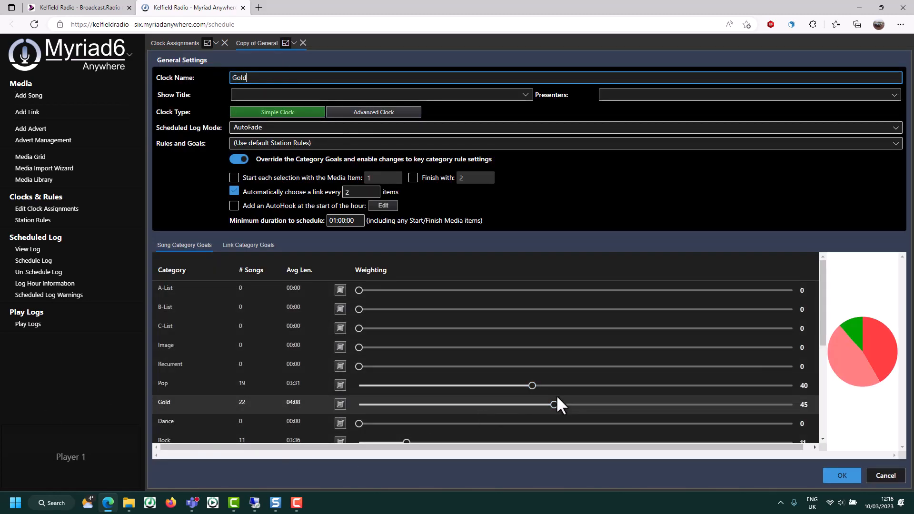
pyautogui.moveTo(552, 404); pyautogui.dragTo(791, 404)
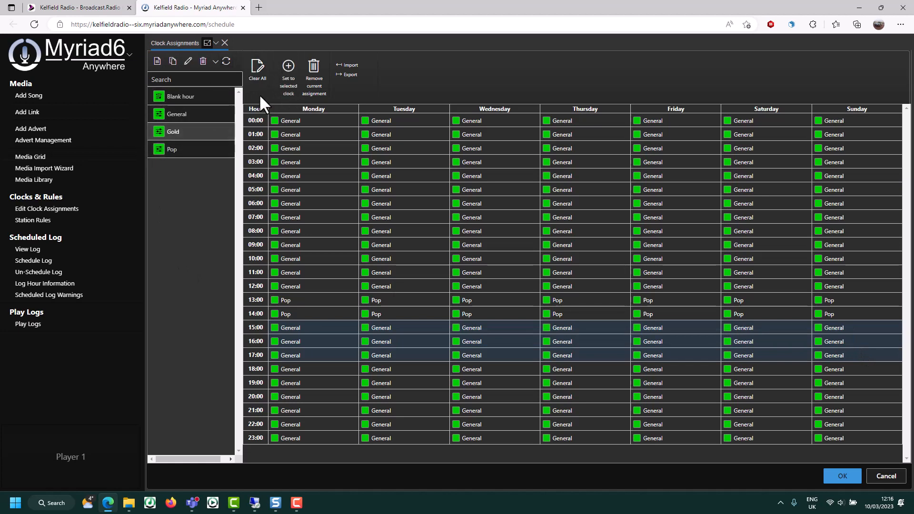
pyautogui.click(288, 70)
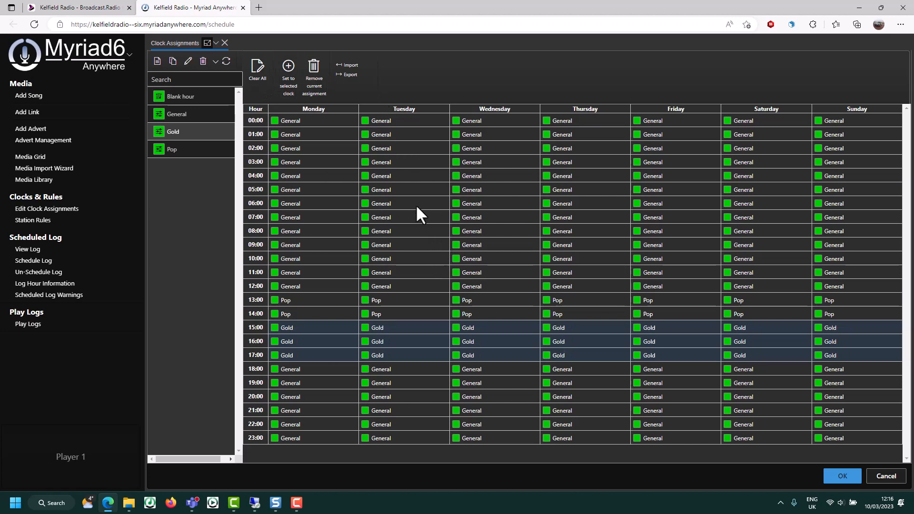
pyautogui.moveTo(395, 325)
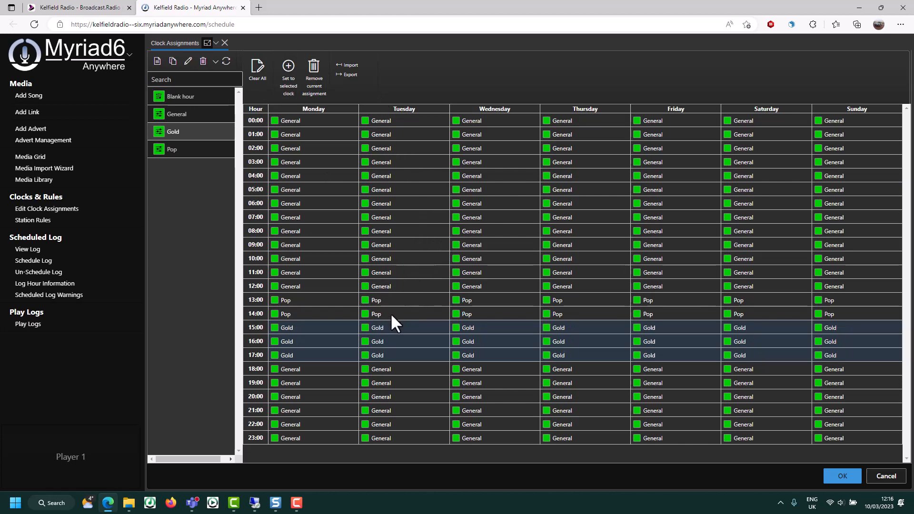
pyautogui.moveTo(332, 326)
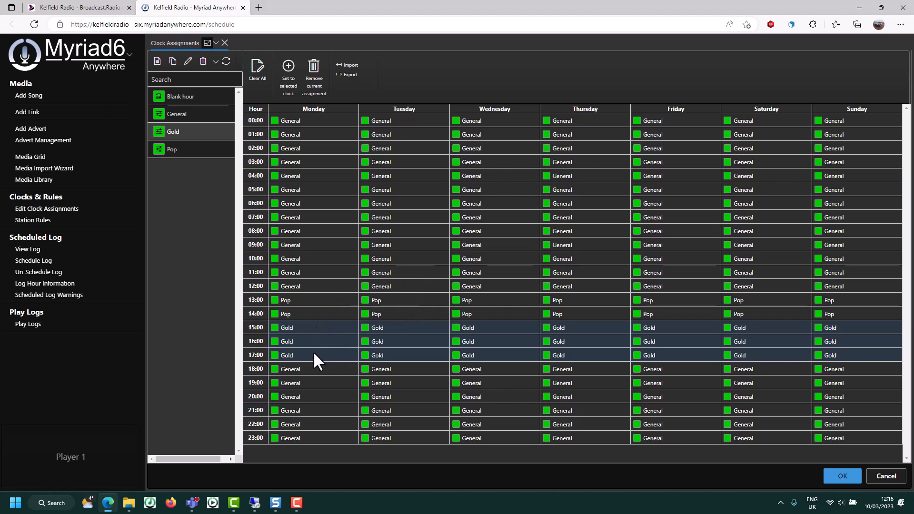
pyautogui.moveTo(331, 381)
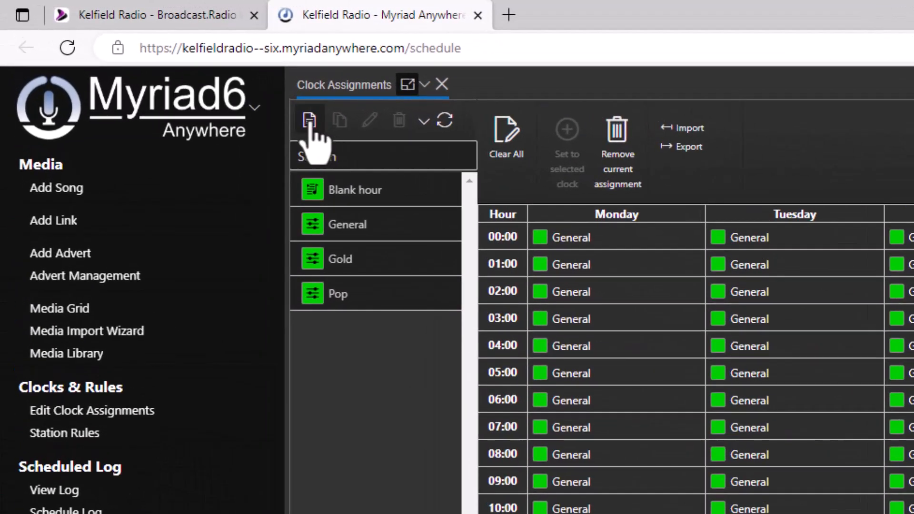
# - Create an advanced clock named 'Advanced' with items auto-generated, and view its Clock Items
pyautogui.click(309, 121)
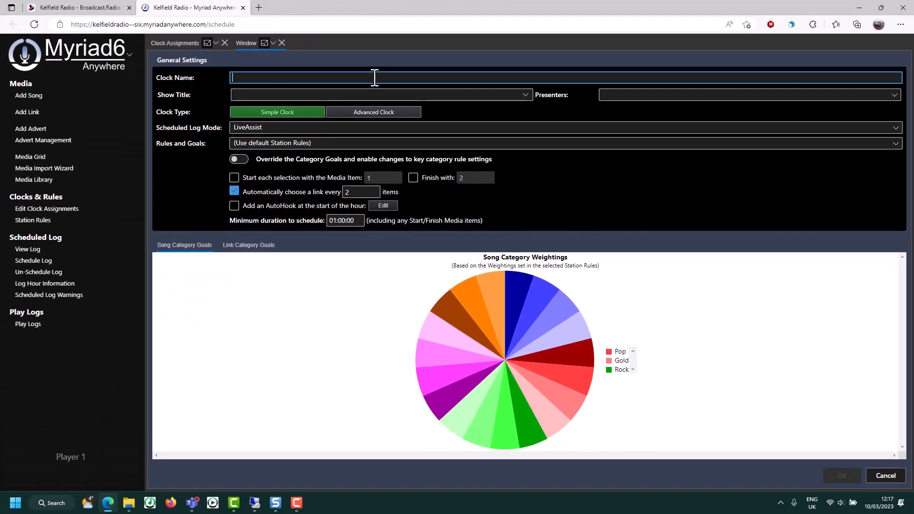
pyautogui.write('Advanced')
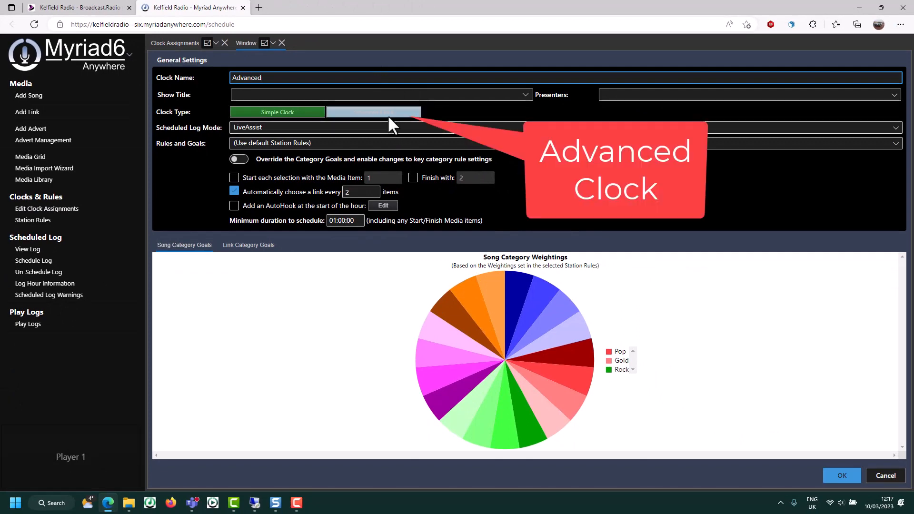
pyautogui.click(373, 112)
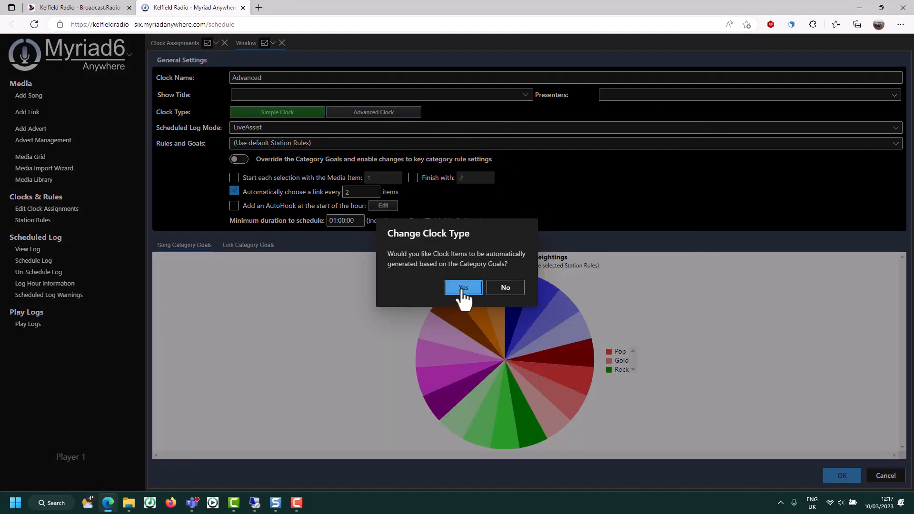
pyautogui.click(463, 287)
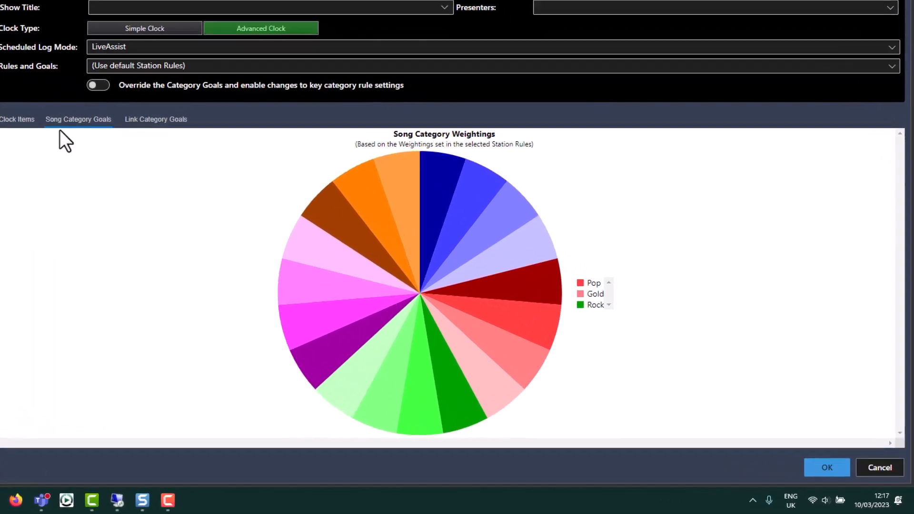
pyautogui.click(16, 119)
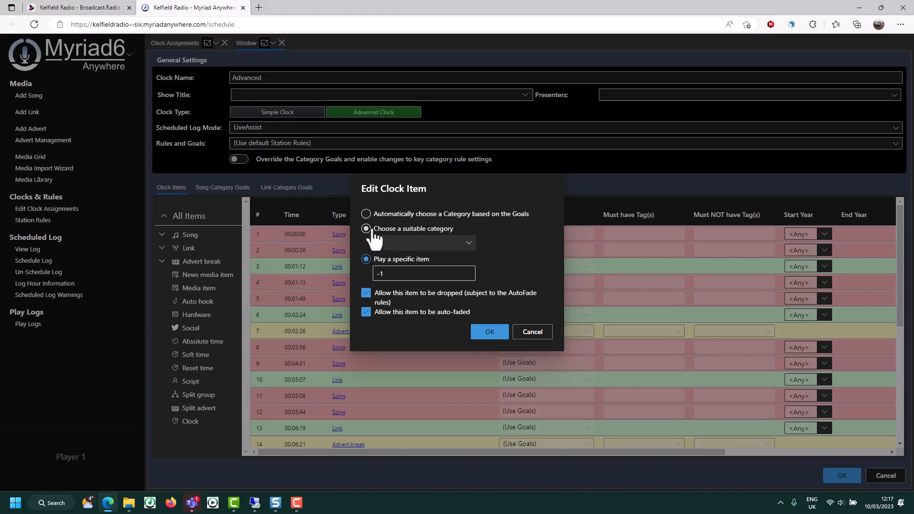
# - Fix Advanced clock item 2 (00:00:36) to Rock and item 9 (00:04:31) to Pop
pyautogui.click(423, 242)
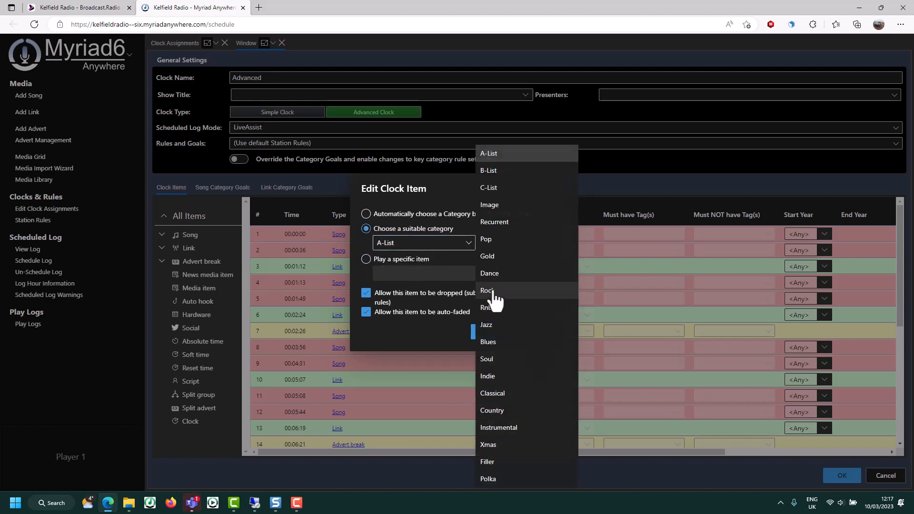
pyautogui.click(487, 291)
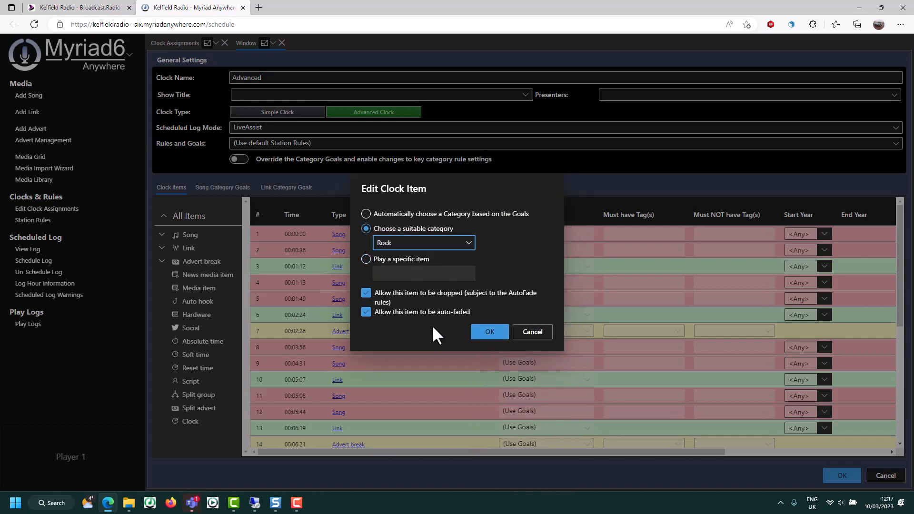
pyautogui.click(489, 332)
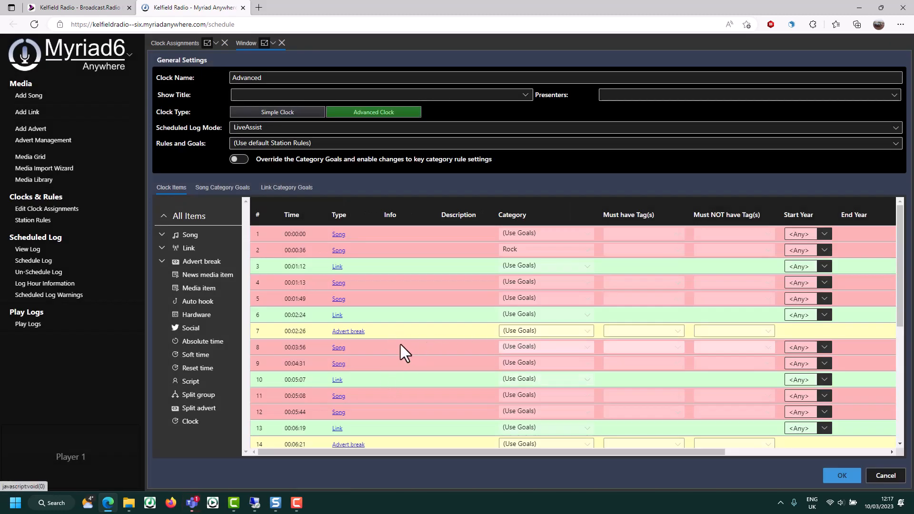
pyautogui.click(338, 363)
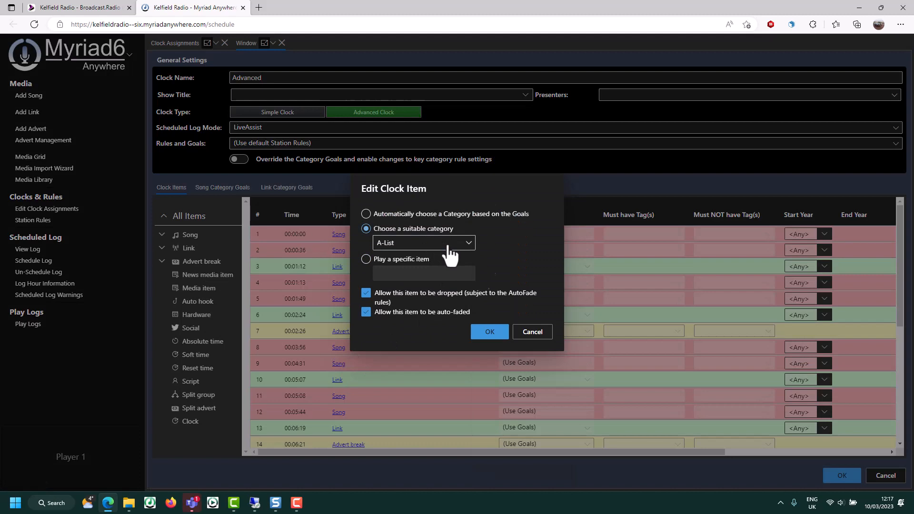
pyautogui.click(423, 242)
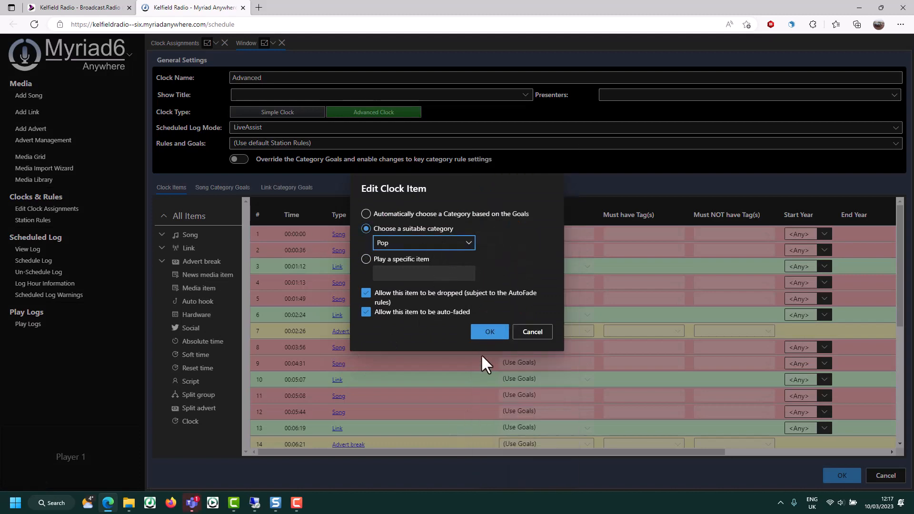
pyautogui.click(489, 332)
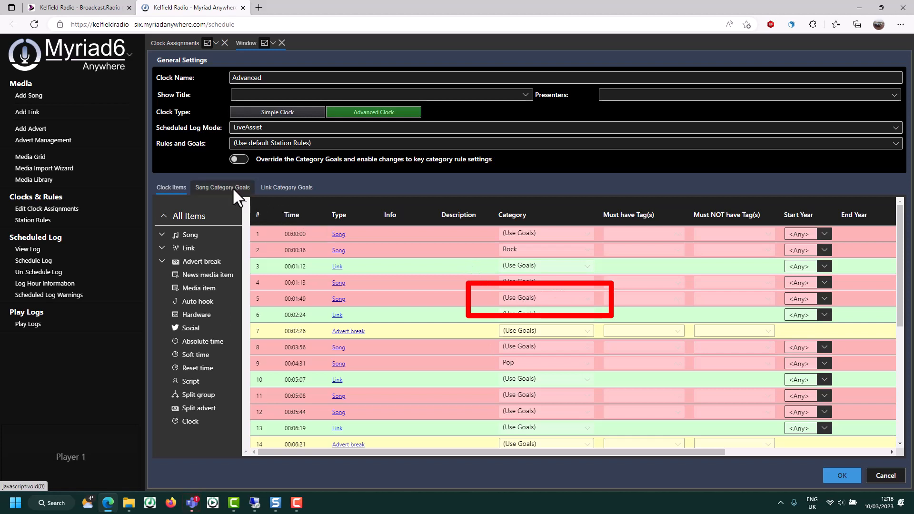
# - Override the clock's song category goals, lowering Rock and raising Gold (Gold 70, Pop 39, Rock 24)
pyautogui.click(238, 159)
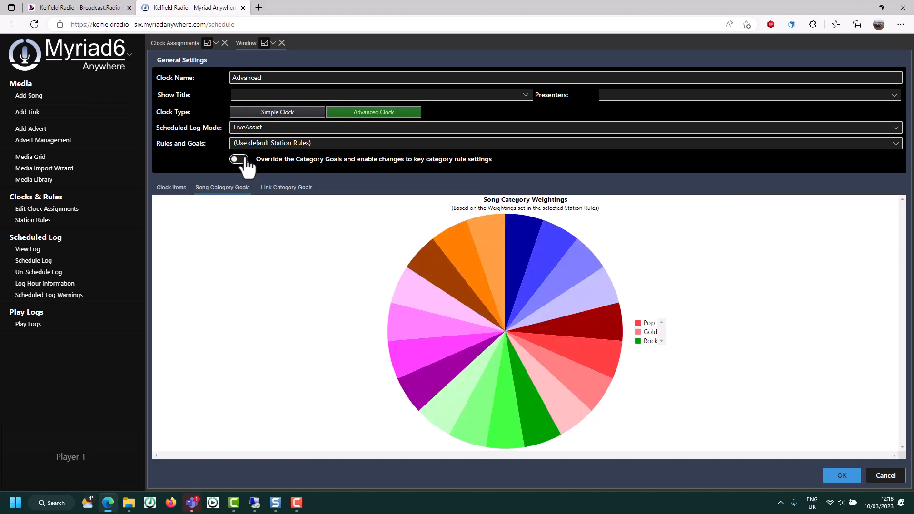
pyautogui.click(239, 158)
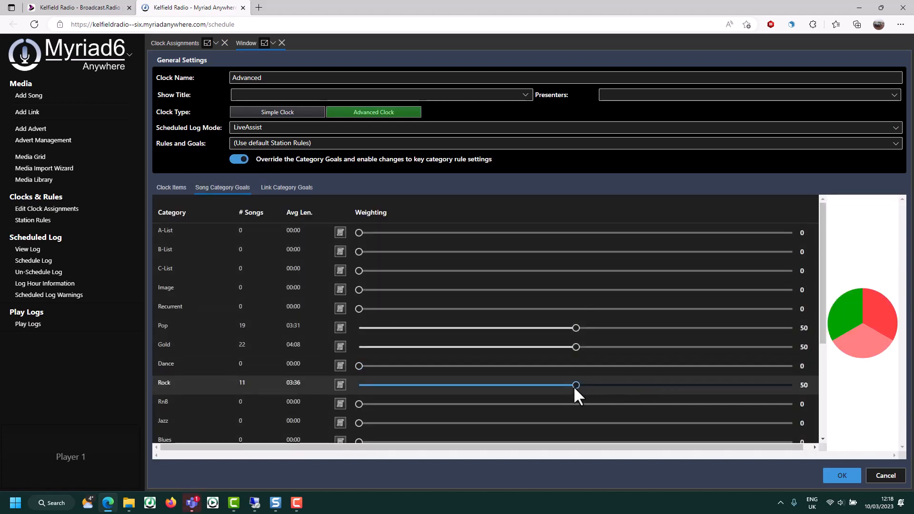
pyautogui.moveTo(576, 384); pyautogui.dragTo(543, 385)
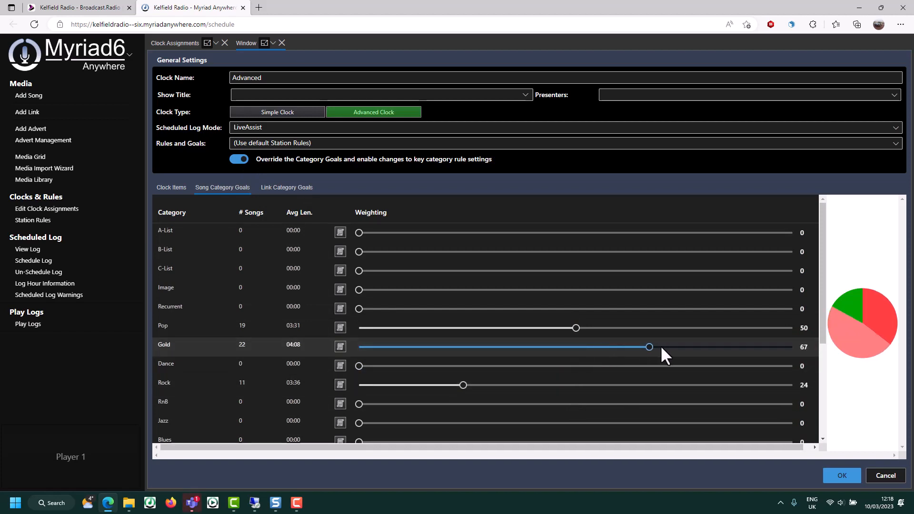
pyautogui.moveTo(649, 347); pyautogui.dragTo(663, 347)
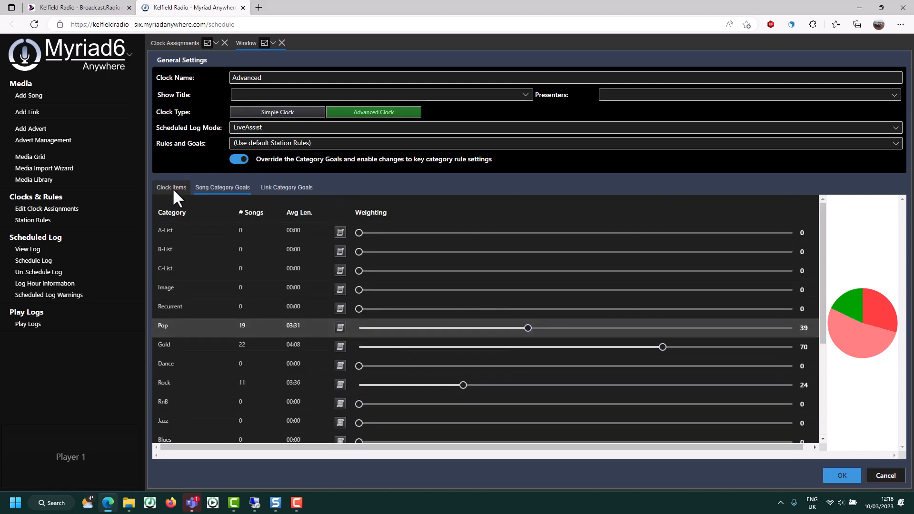
# - Review the Advanced clock's item list and save the clock
pyautogui.click(171, 187)
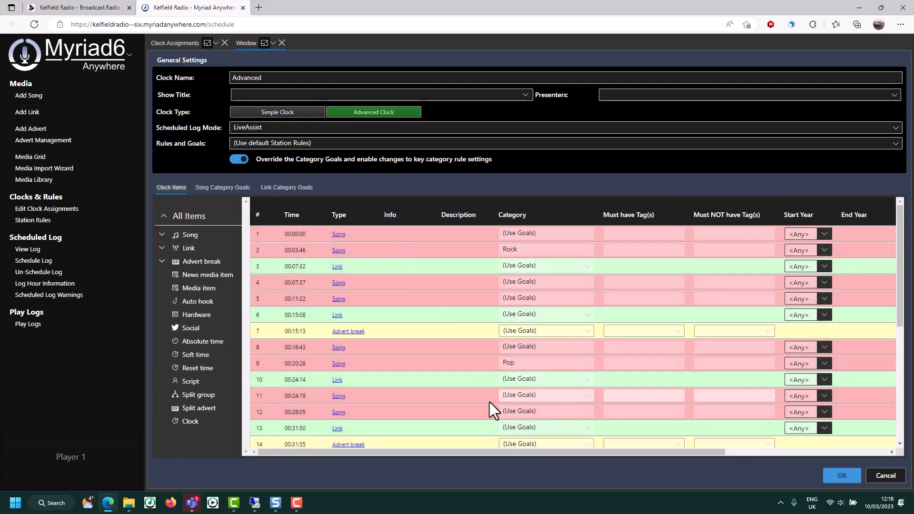
pyautogui.scroll(-3)
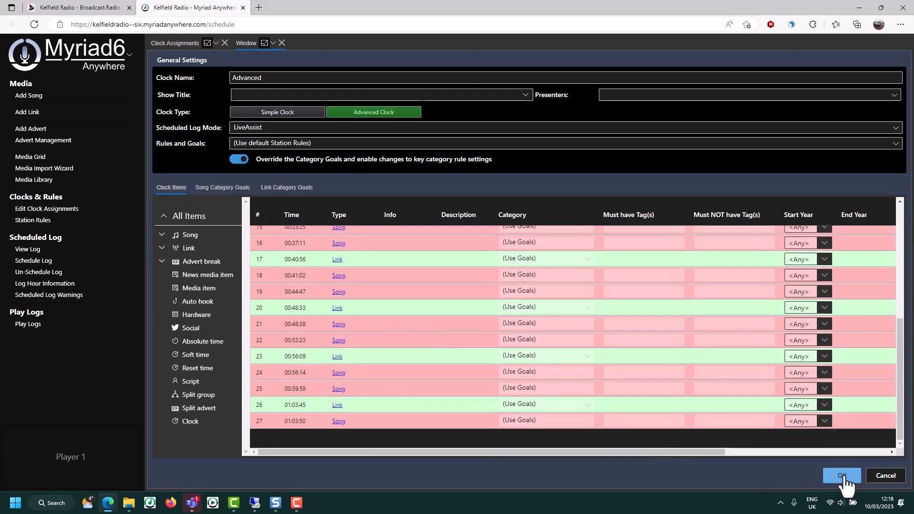
pyautogui.click(841, 475)
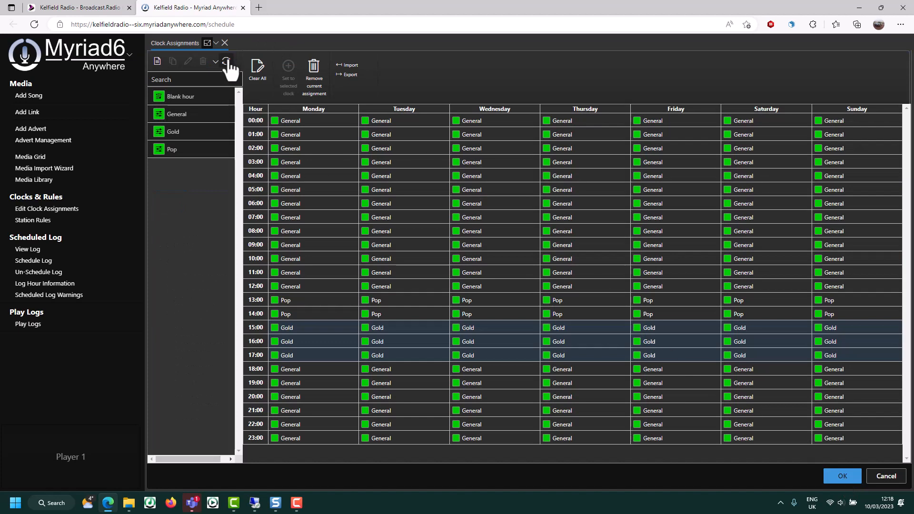
# - Reload the list of available clocks so Advanced appears
pyautogui.click(226, 61)
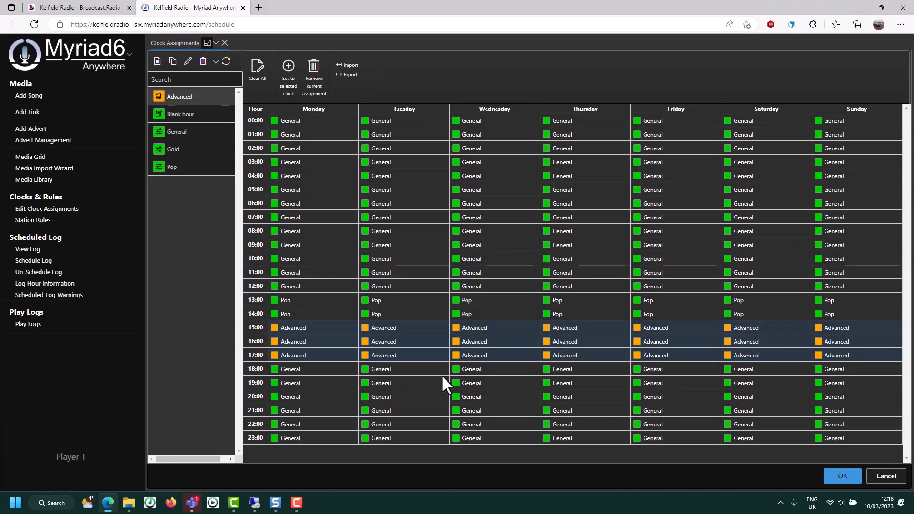
pyautogui.moveTo(451, 387)
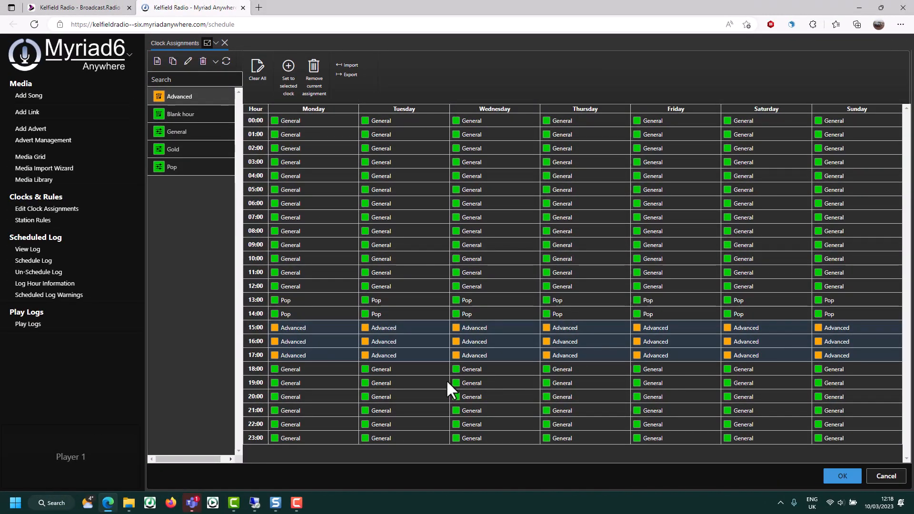
pyautogui.moveTo(466, 397)
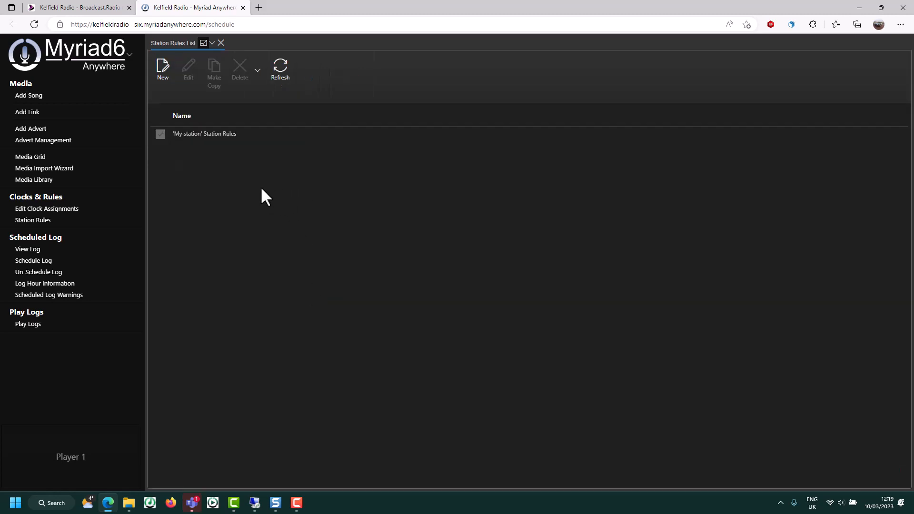
pyautogui.moveTo(227, 156)
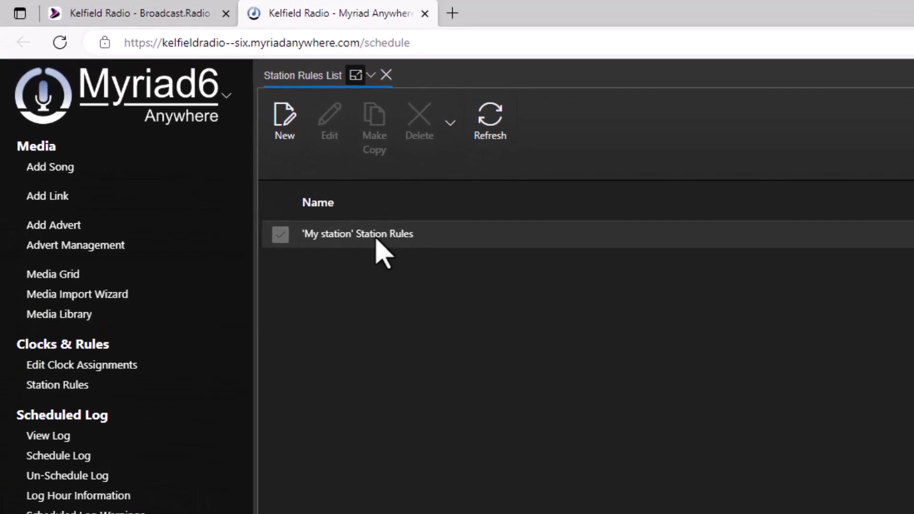
# - Edit the 'My station' rules set and browse its Pop category rules
pyautogui.click(357, 234)
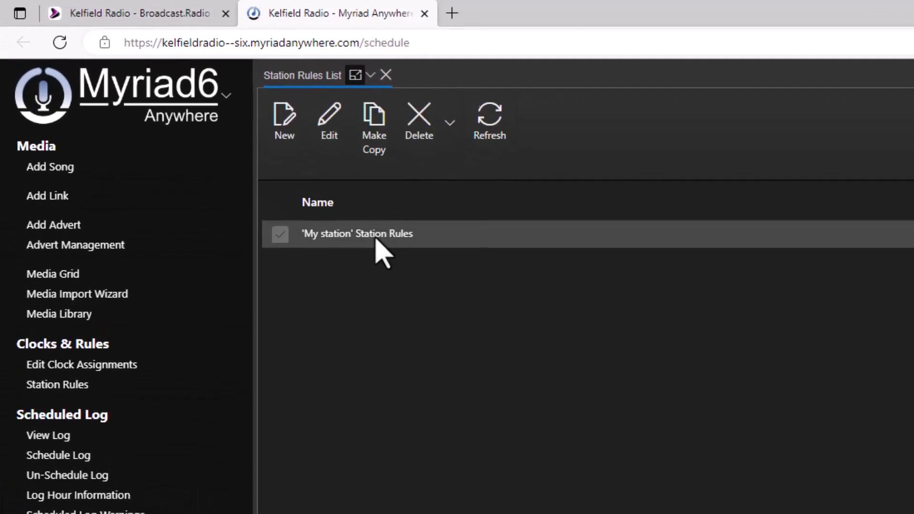
pyautogui.click(329, 116)
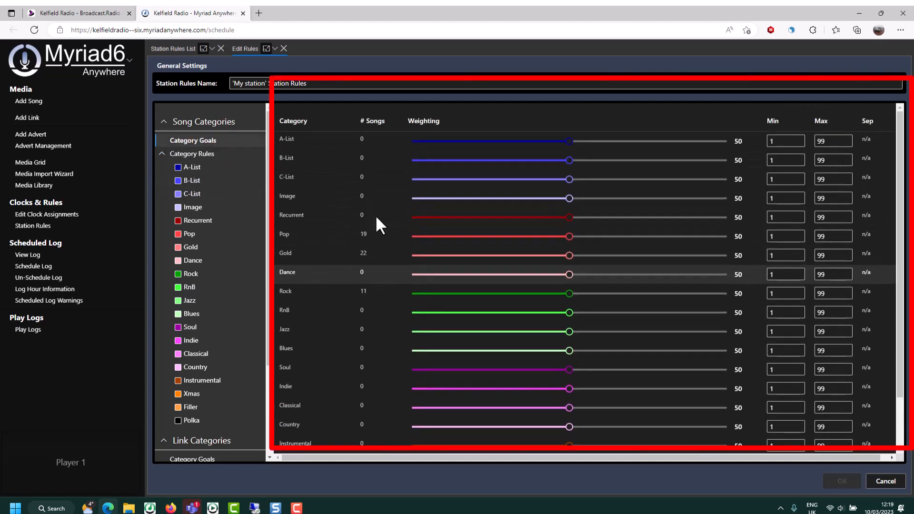
pyautogui.scroll(-3)
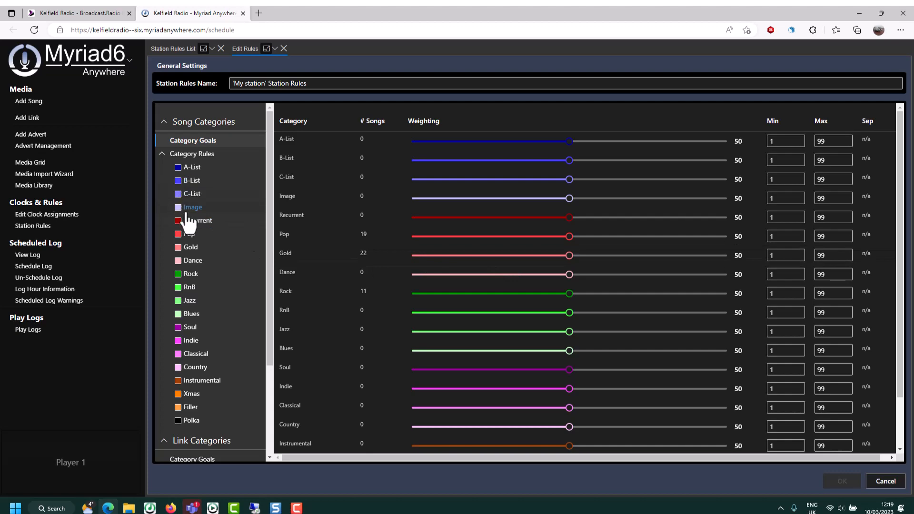
pyautogui.click(189, 234)
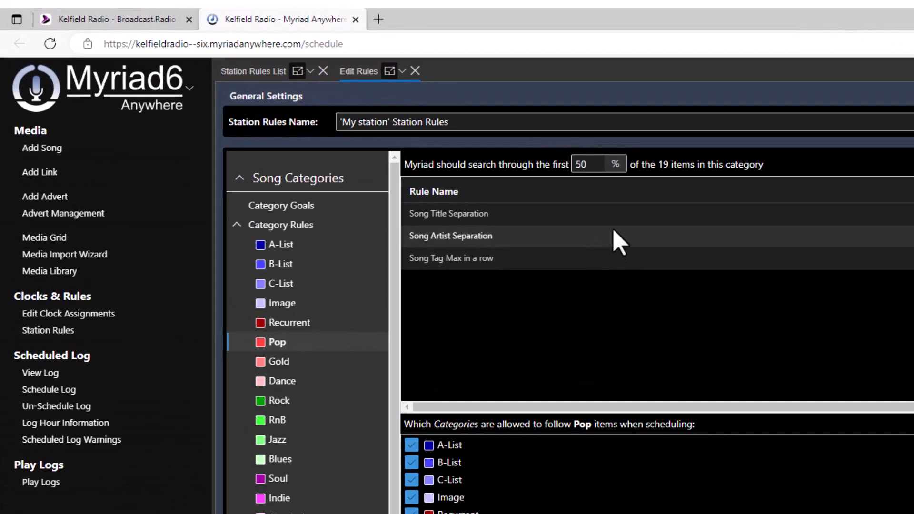
pyautogui.moveTo(539, 251)
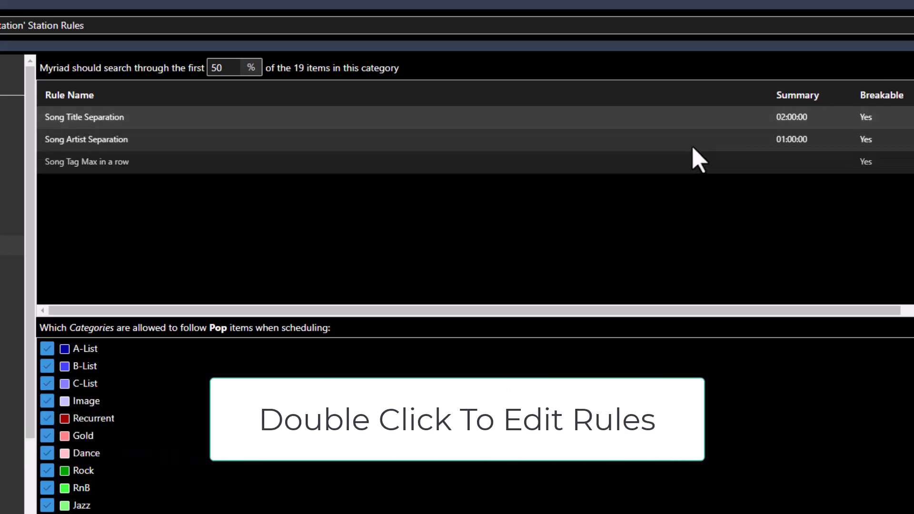
pyautogui.moveTo(868, 151)
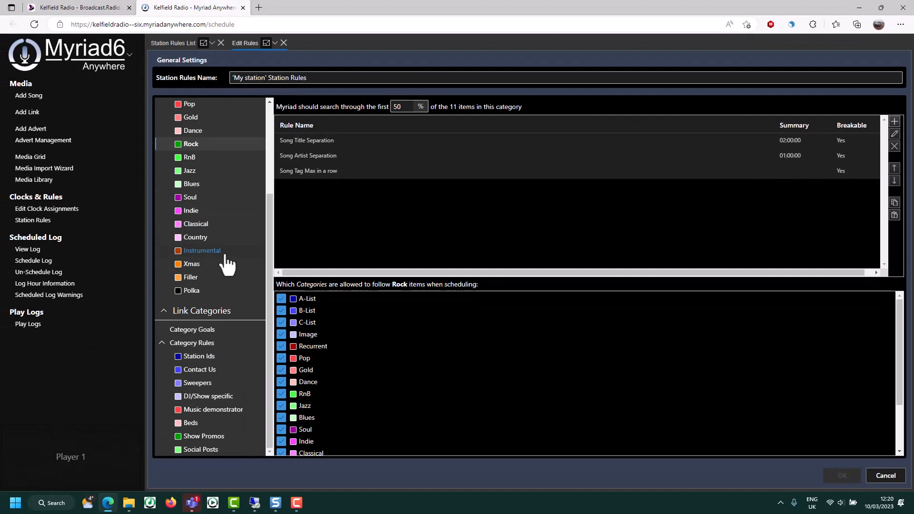
pyautogui.scroll(-3)
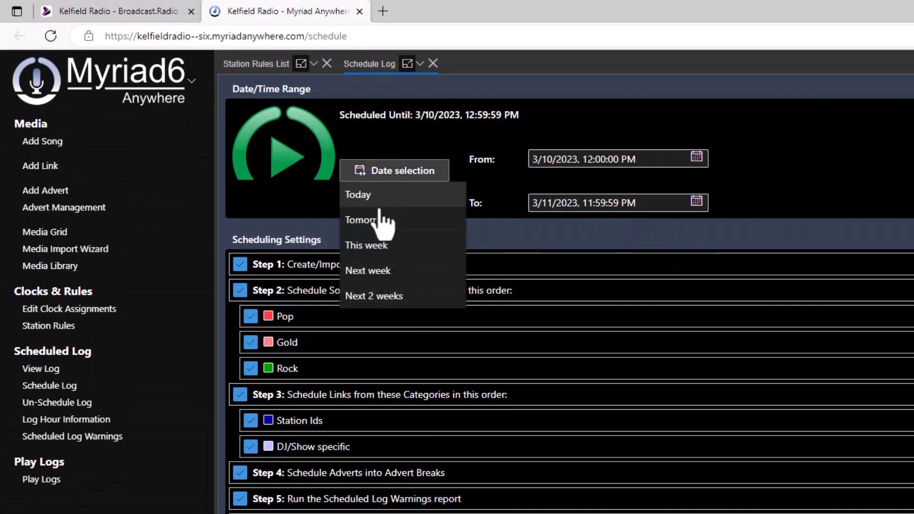
# - Schedule the log for tomorrow, 11 March 2023
pyautogui.click(361, 220)
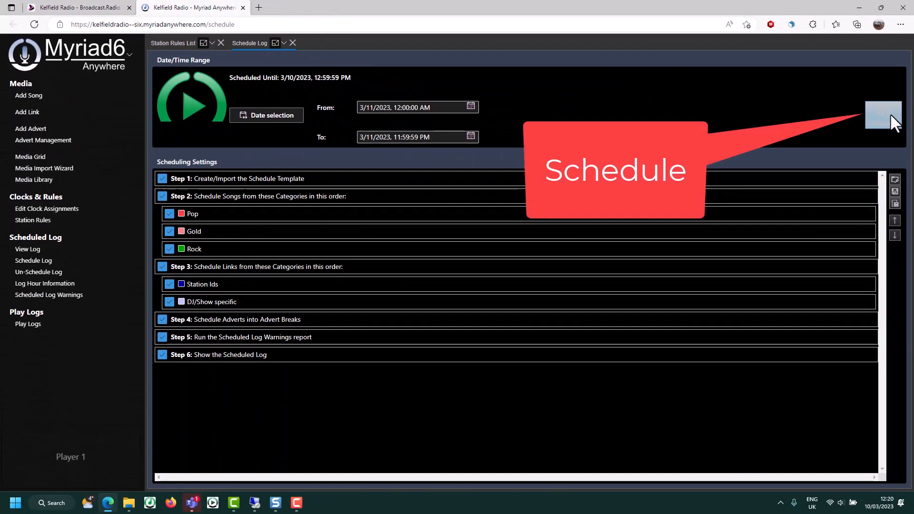
pyautogui.click(883, 114)
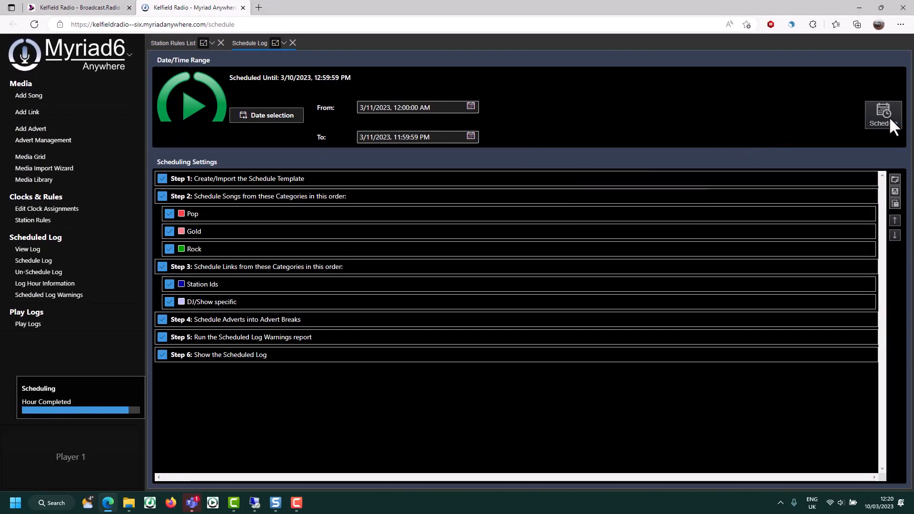
pyautogui.click(883, 114)
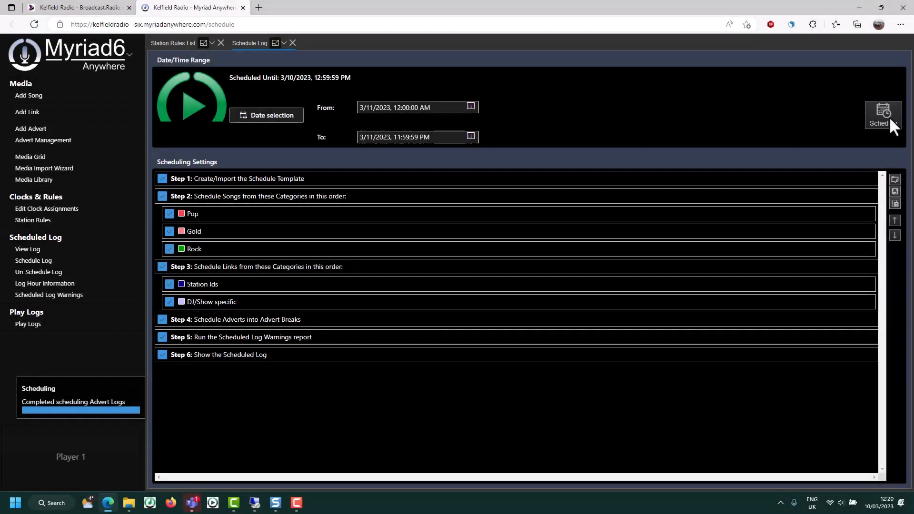
pyautogui.click(882, 114)
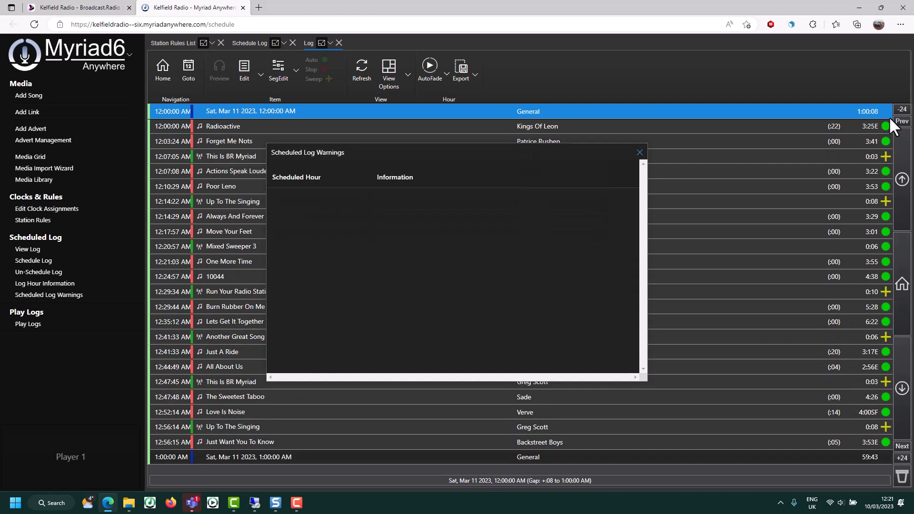
pyautogui.moveTo(565, 244)
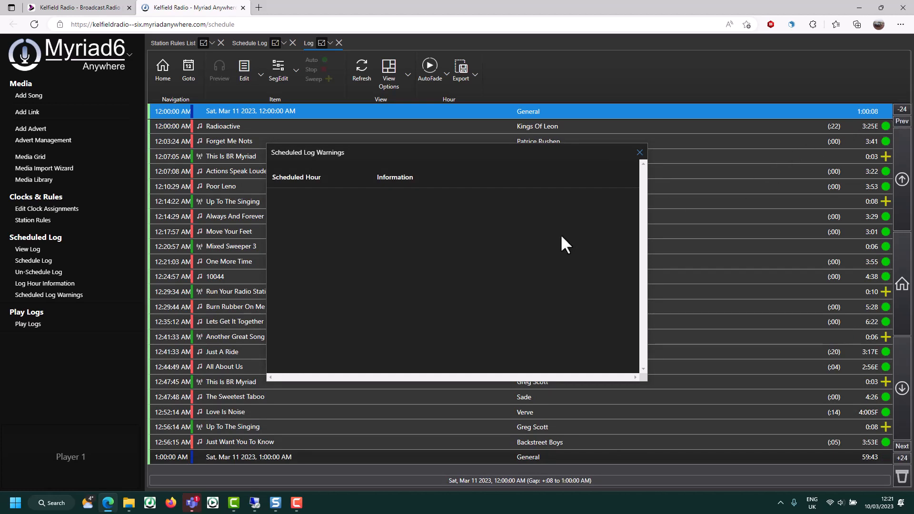
pyautogui.moveTo(559, 245)
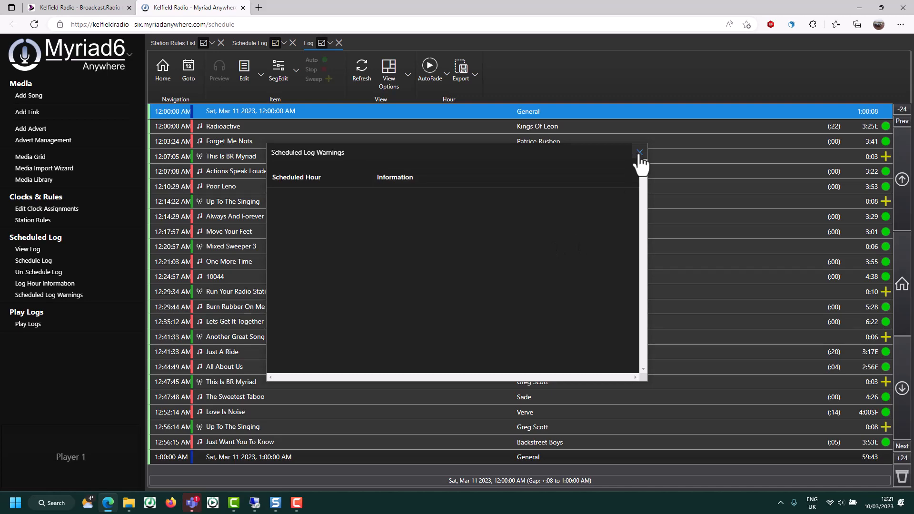
# - Dismiss the empty Scheduled Log Warnings report
pyautogui.click(639, 153)
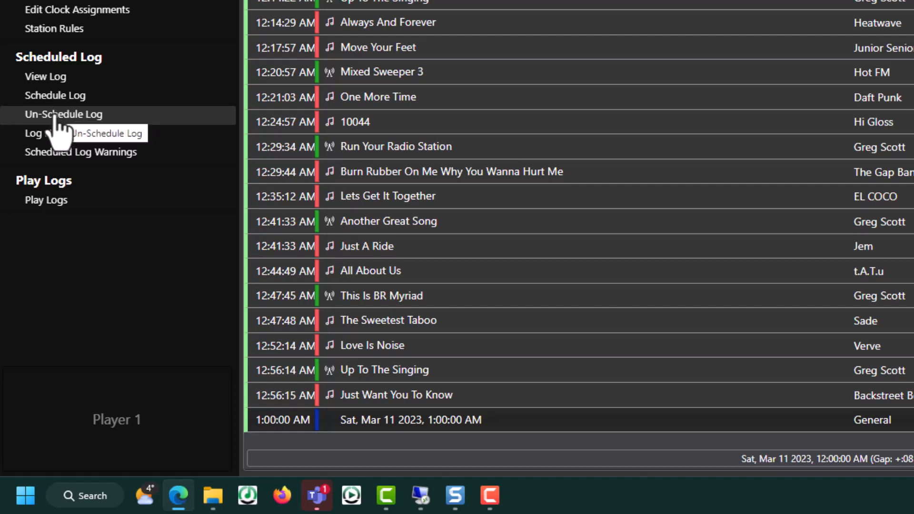
# - Open Un-Schedule Log with the date range set to tomorrow, 11 March
pyautogui.click(63, 114)
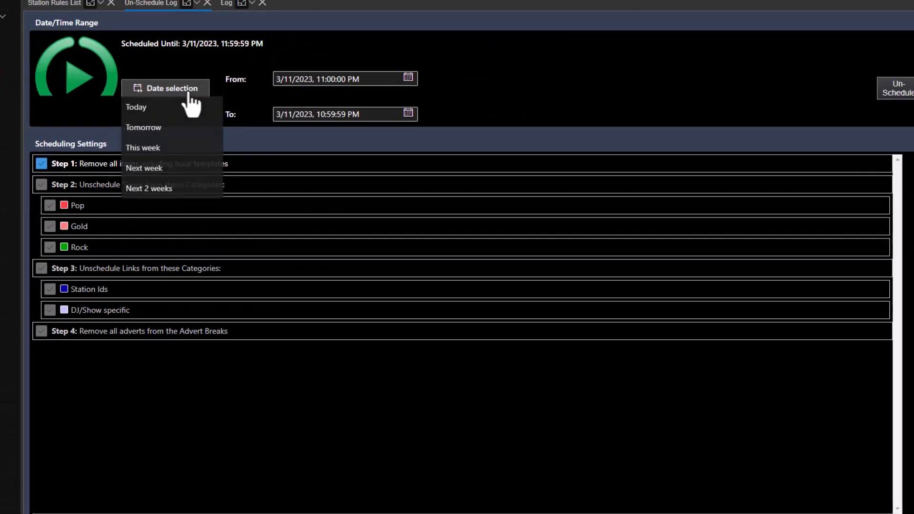
pyautogui.click(136, 106)
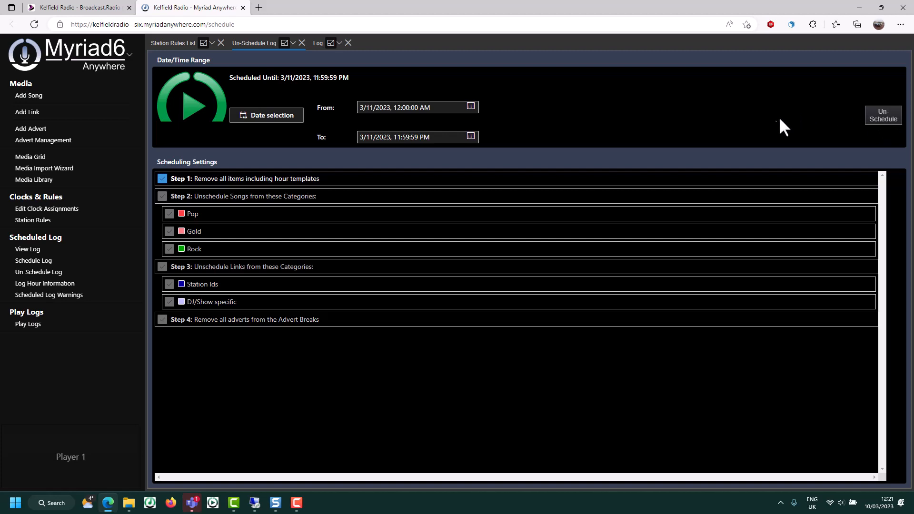
pyautogui.moveTo(705, 144)
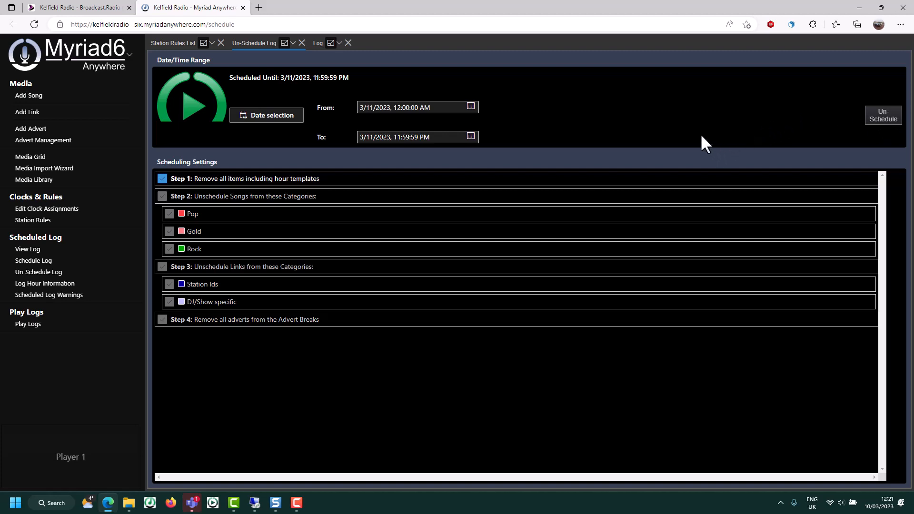
pyautogui.moveTo(701, 142)
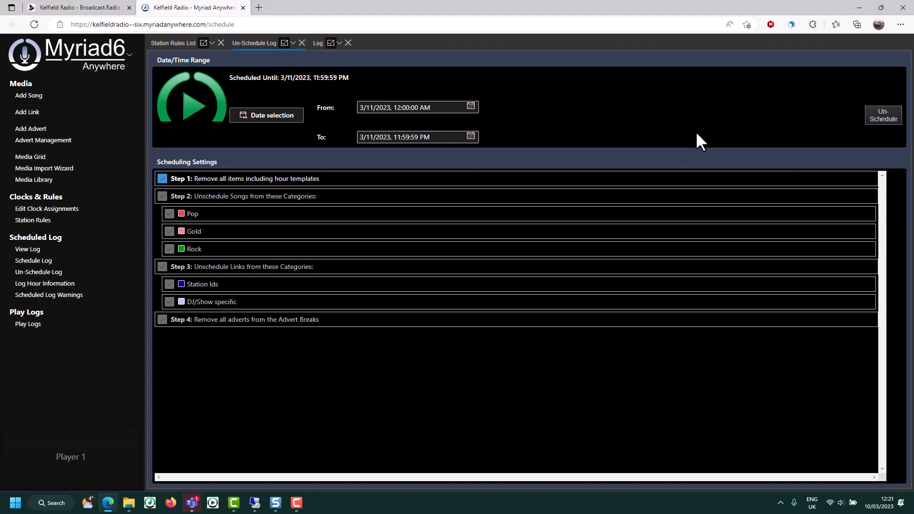
pyautogui.moveTo(694, 143)
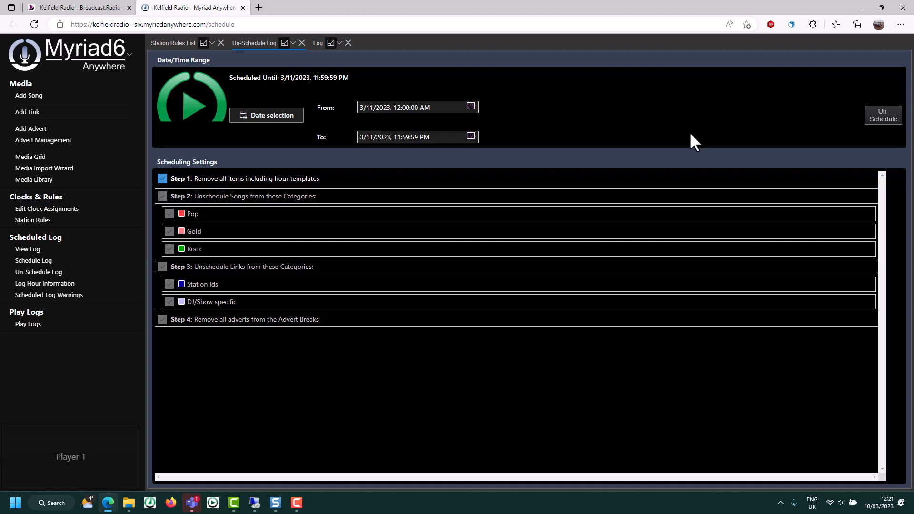
pyautogui.moveTo(613, 115)
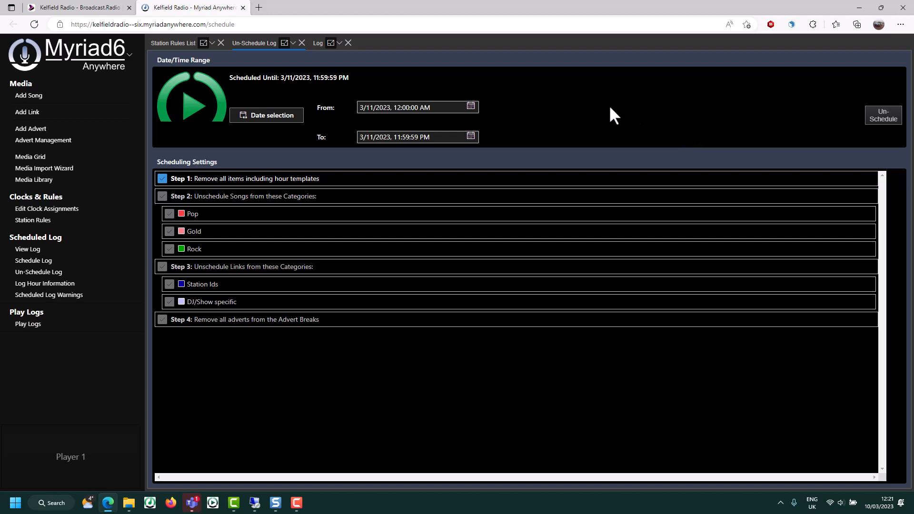